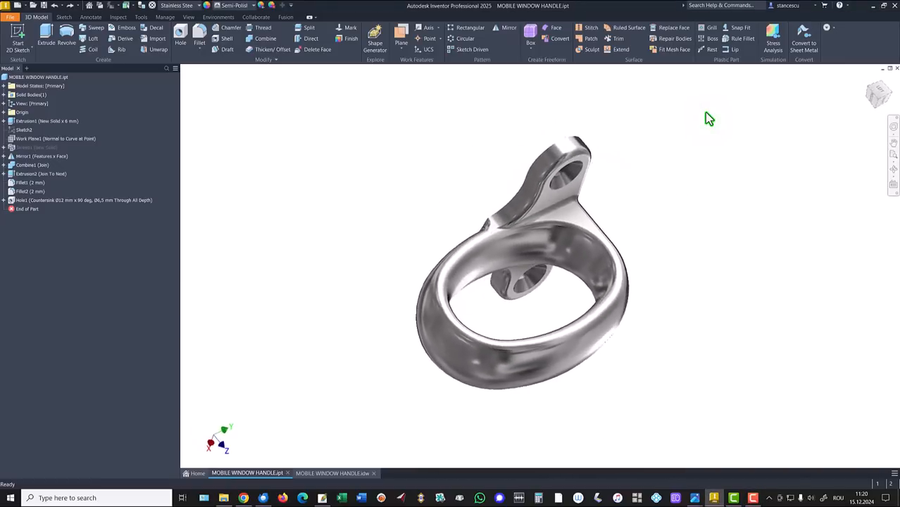
Bring up the MOBILE WINDOW HANDLE.idw drawing sheet with its views, section A-A and volume note.
key("f6")
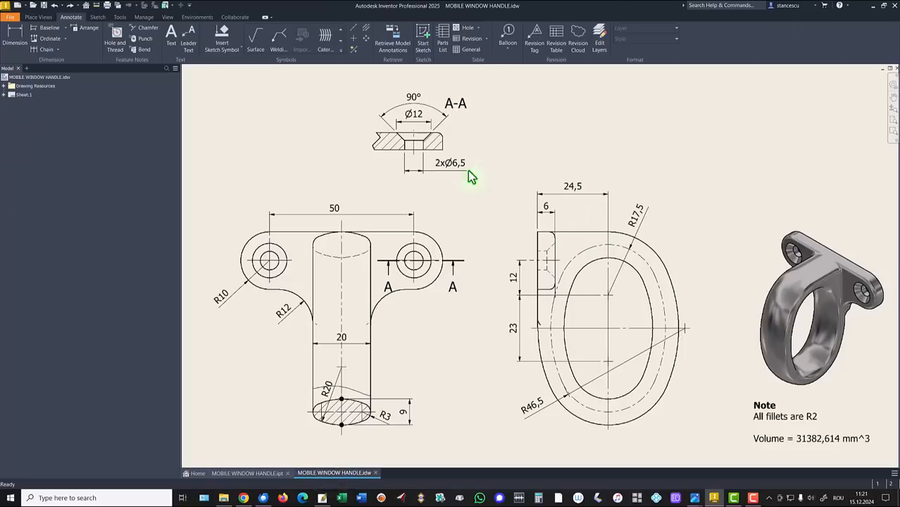
left_click(358, 259)
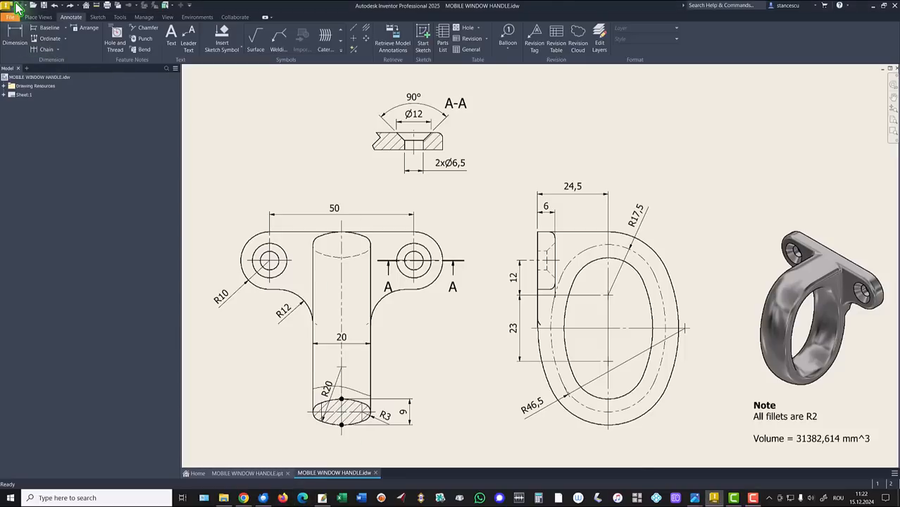
Create a new Standard.ipt part and begin a 2D sketch on a plane.
left_click(12, 10)
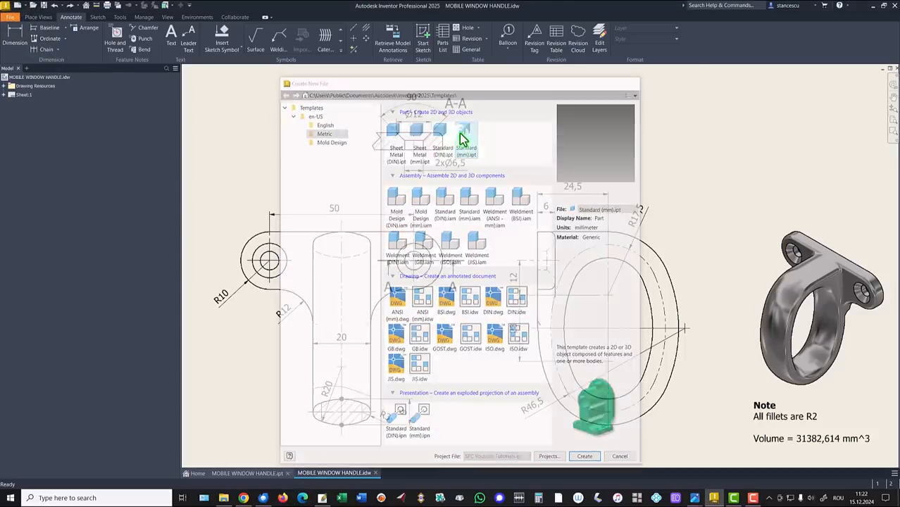
left_click(583, 456)
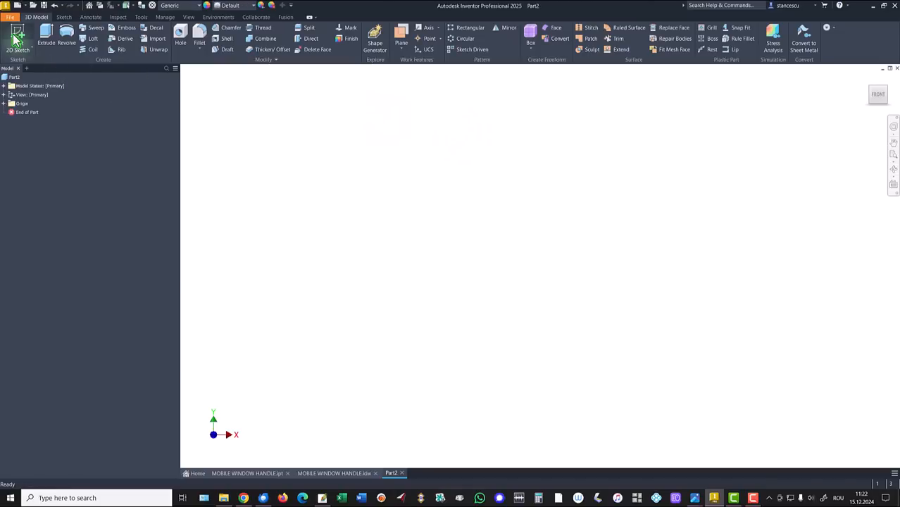
left_click(17, 43)
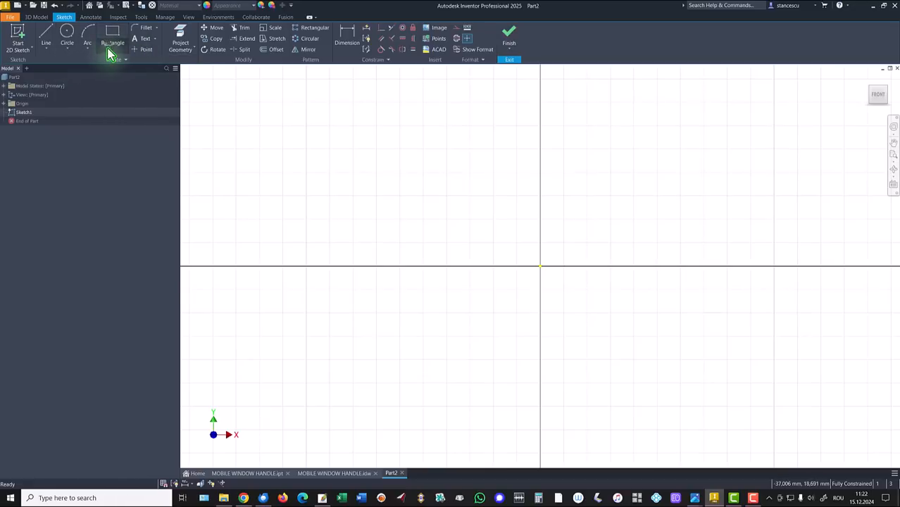
Sketch a center-to-center slot at the origin, ready for its 35 mm length dimension.
left_click(126, 53)
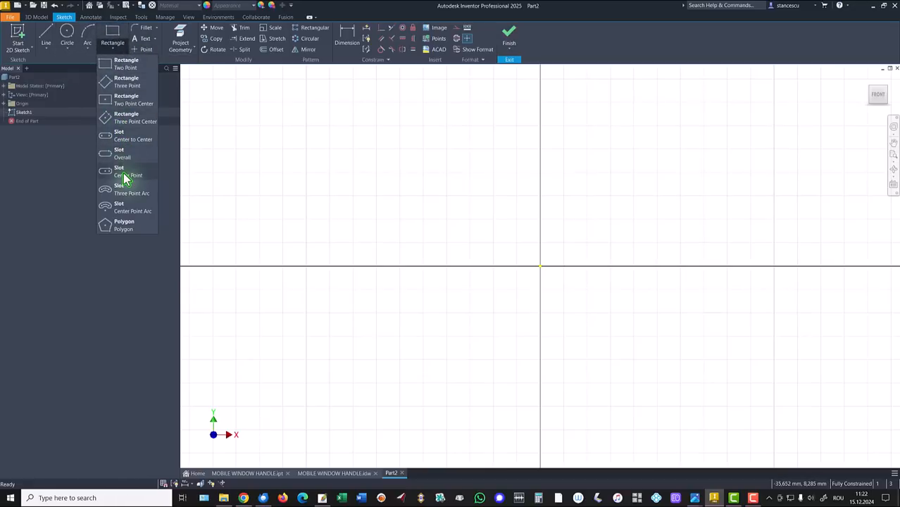
left_click(127, 172)
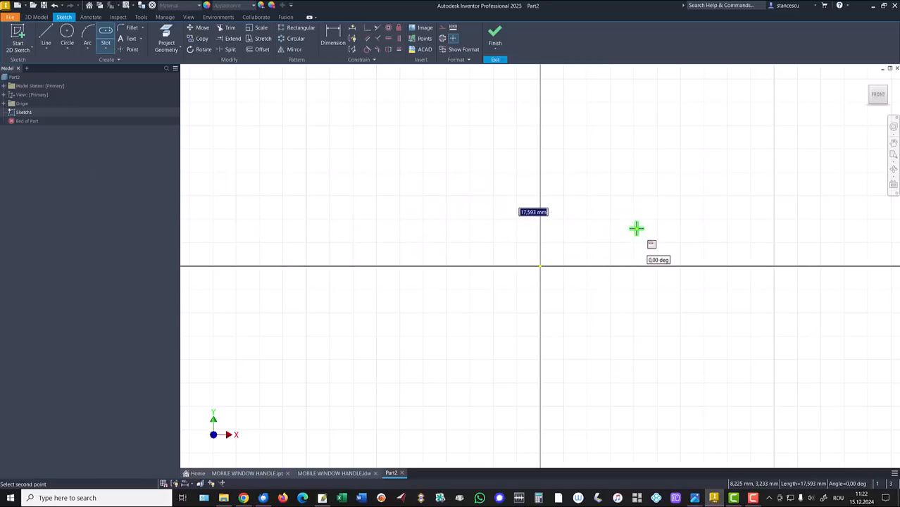
left_click(637, 228)
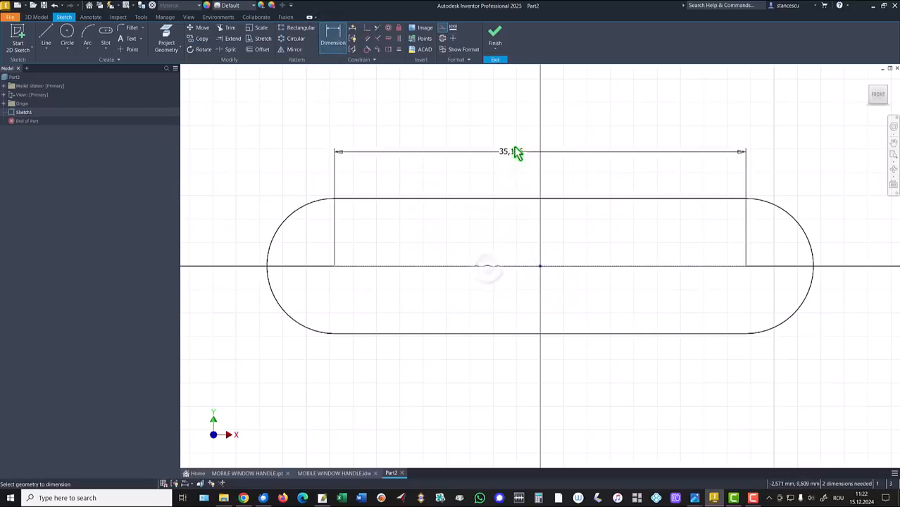
Dimension the slot 50 with R10 ends, add a tangent R12 arc and the profile's bottom edge.
left_click(508, 152)
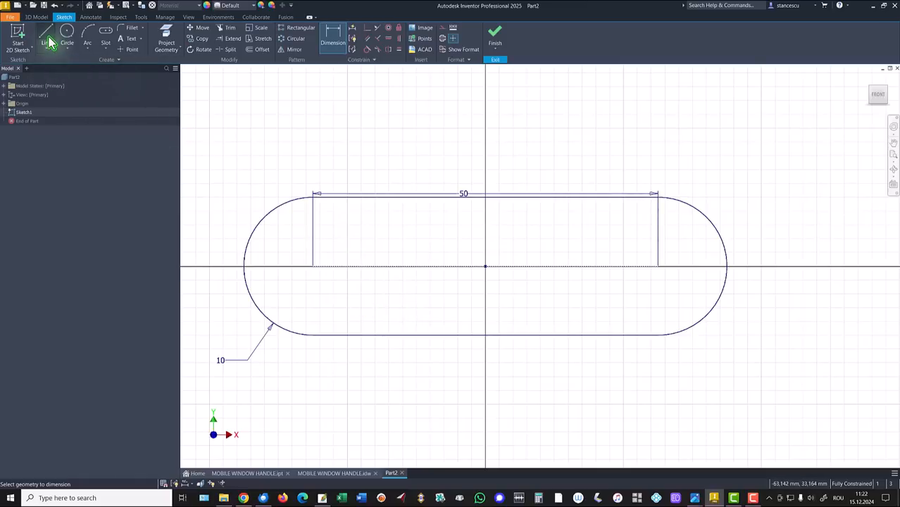
left_click(45, 39)
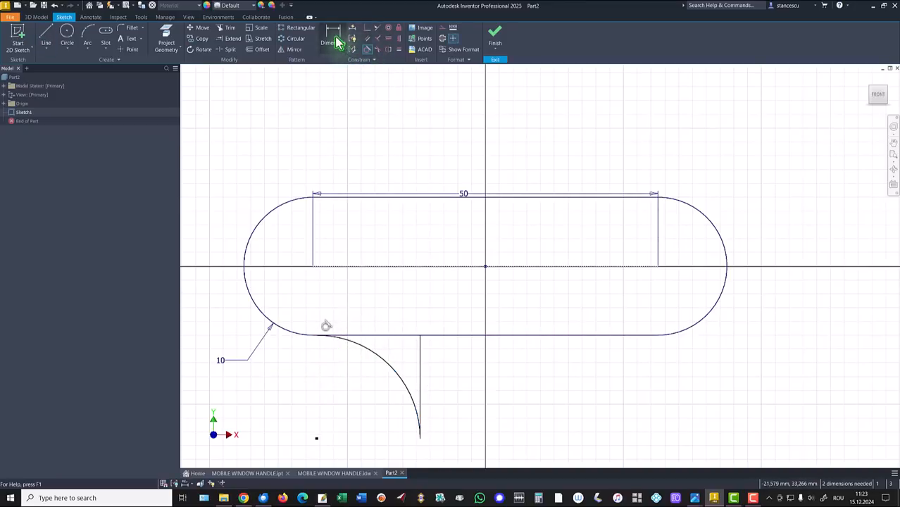
left_click(328, 43)
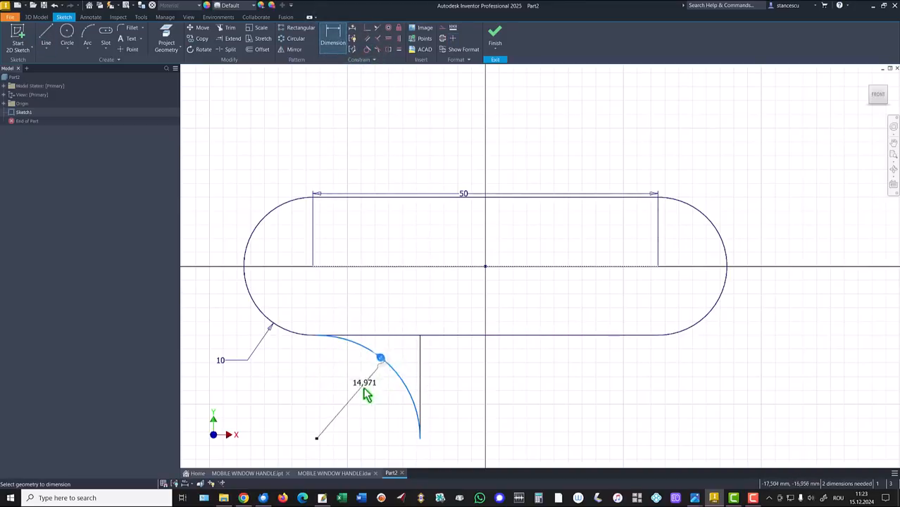
left_click(365, 383)
type("12")
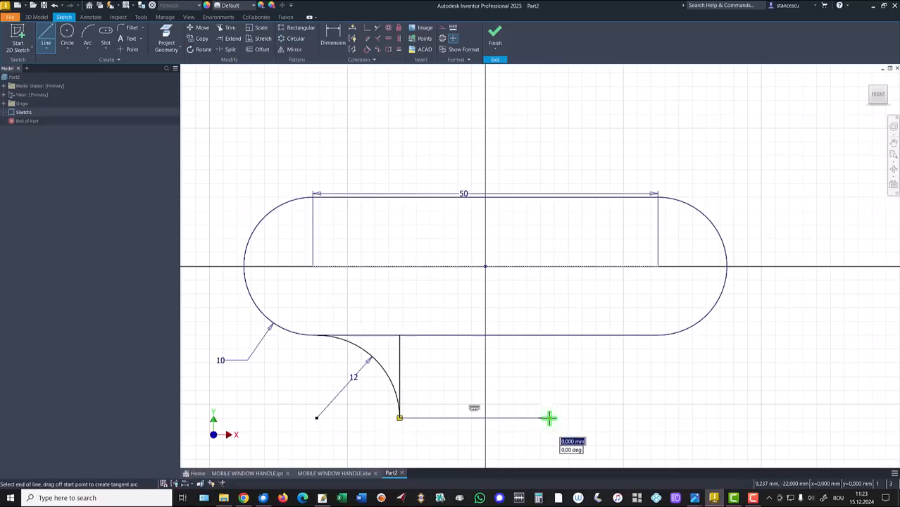
left_click_drag(550, 417, 618, 338)
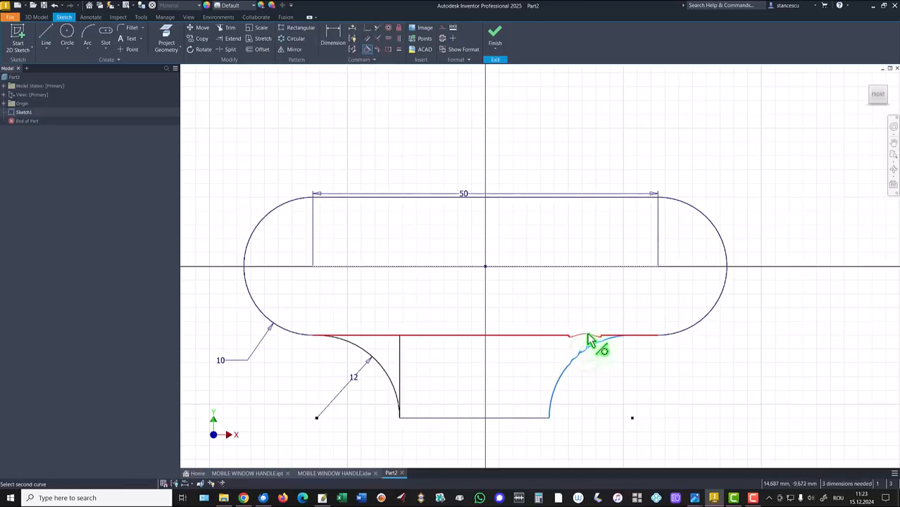
Mirror the R12 arc about the vertical axis, make the bottom 20 wide, and finish the sketch.
left_click(592, 338)
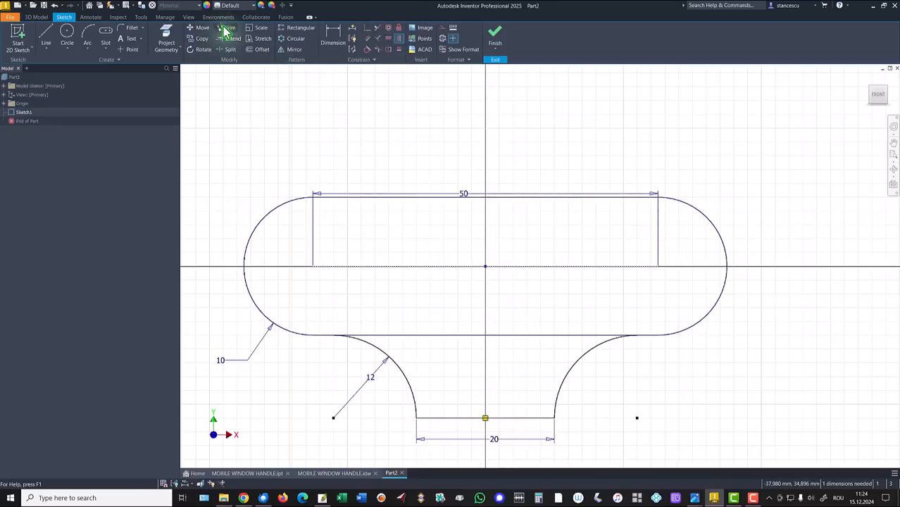
left_click(227, 28)
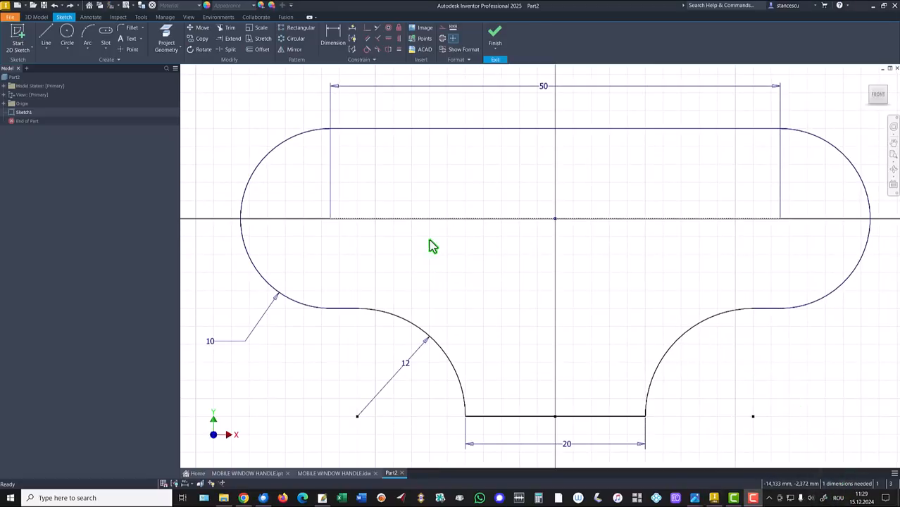
mouse_move(403, 110)
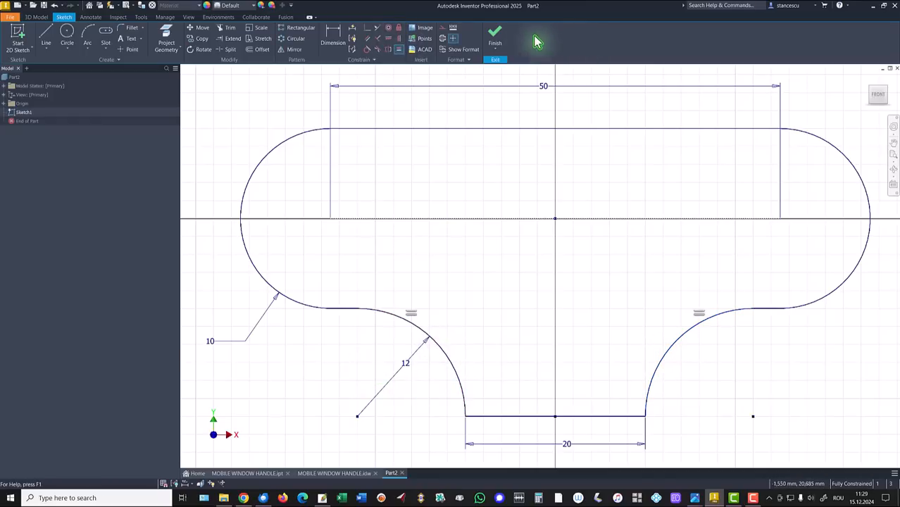
left_click(495, 35)
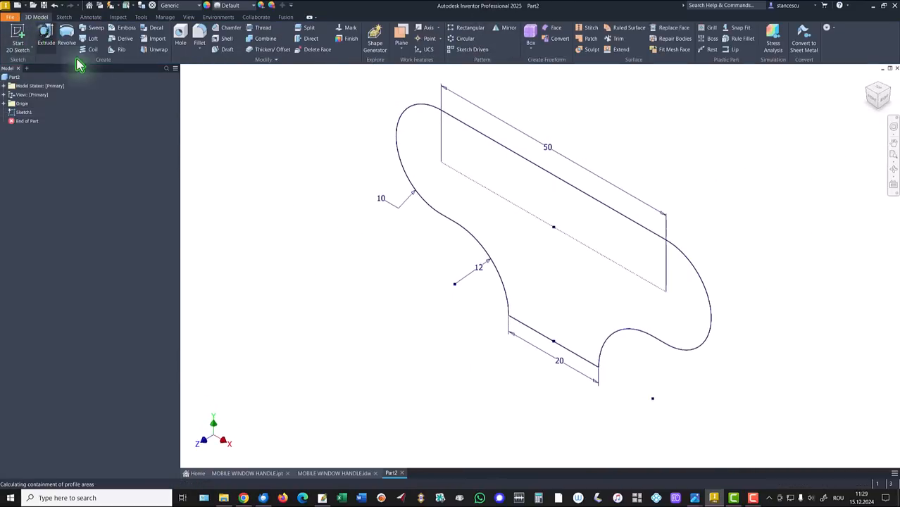
Extrude the profile 6 mm into a plate, then return to the finished MOBILE WINDOW HANDLE.ipt.
left_click(46, 39)
type("6")
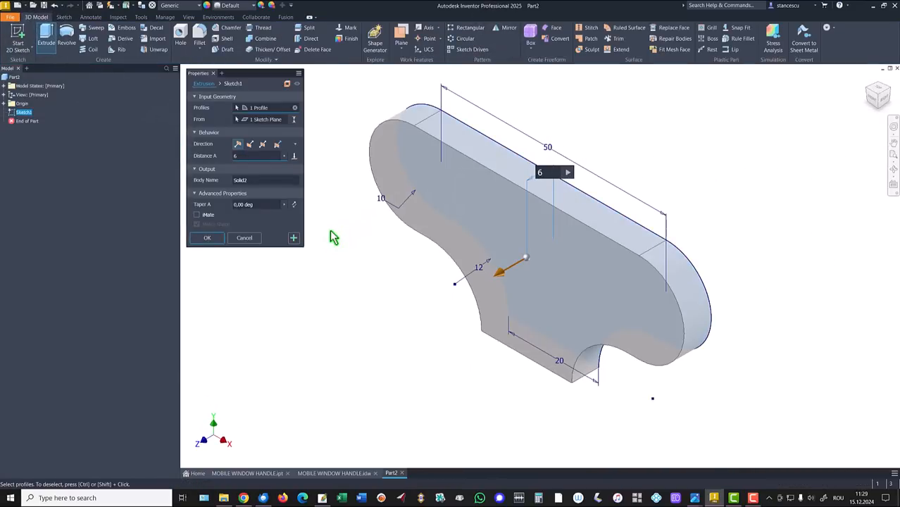
left_click(207, 237)
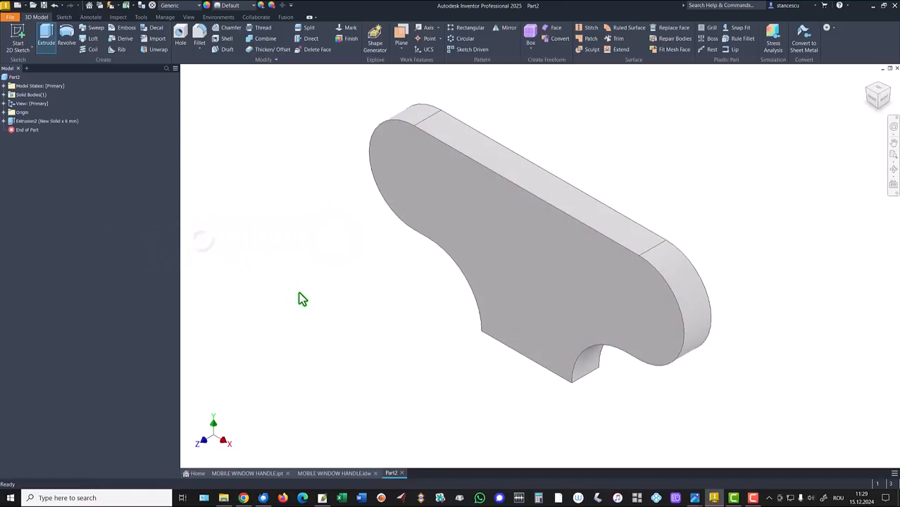
left_click(248, 473)
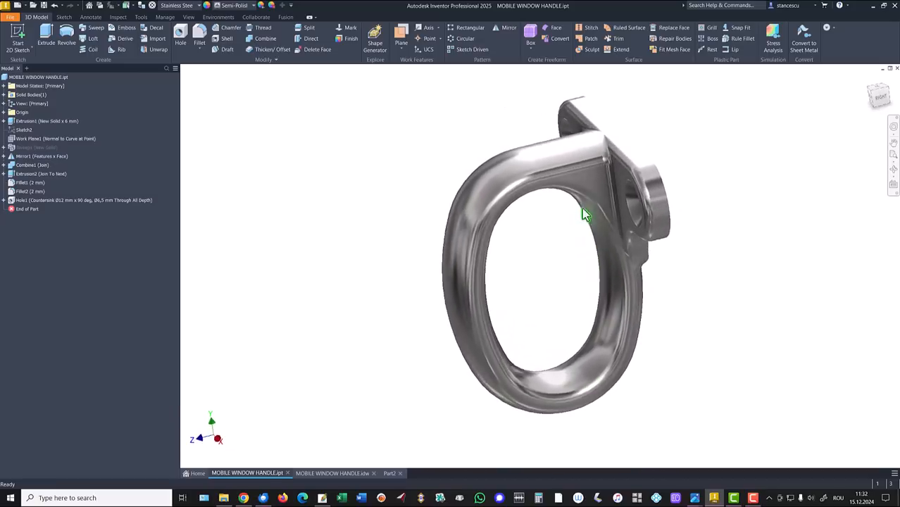
Return to the handle drawing and reposition its R17,5 radius dimension.
key("f6")
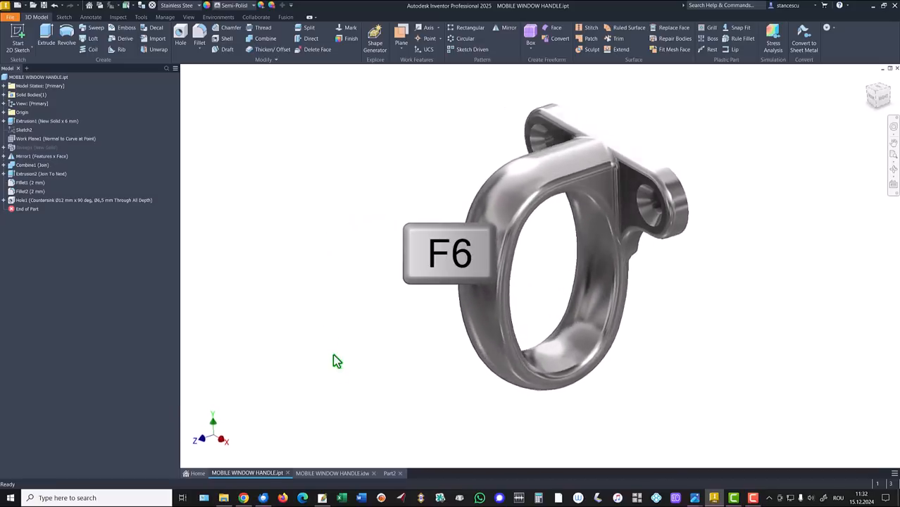
left_click(333, 474)
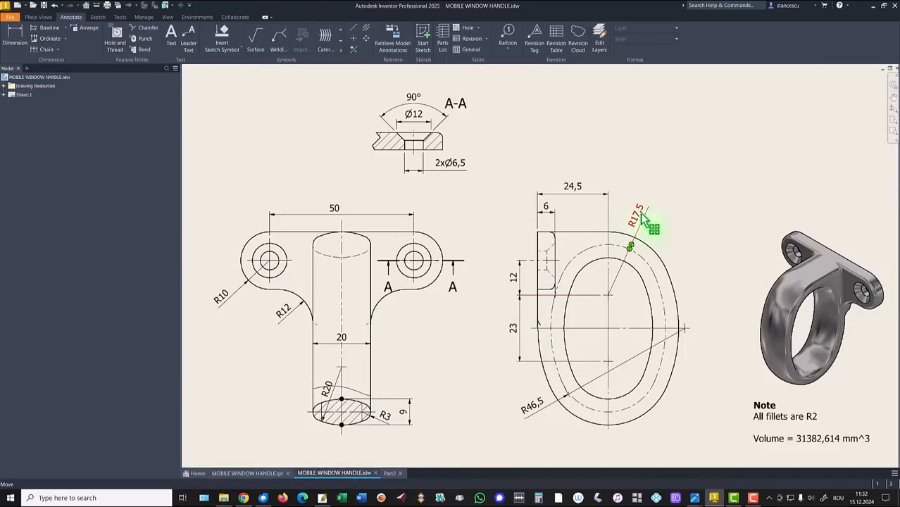
left_click_drag(648, 223, 535, 411)
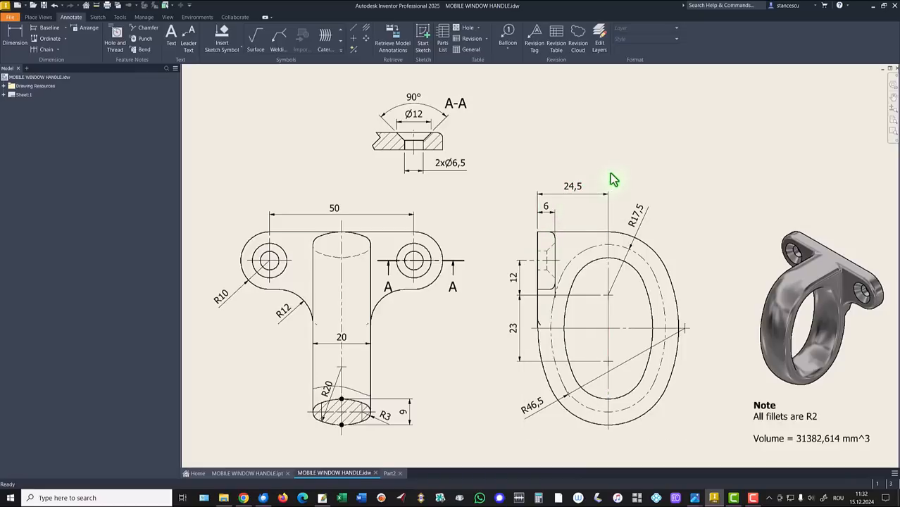
mouse_move(669, 169)
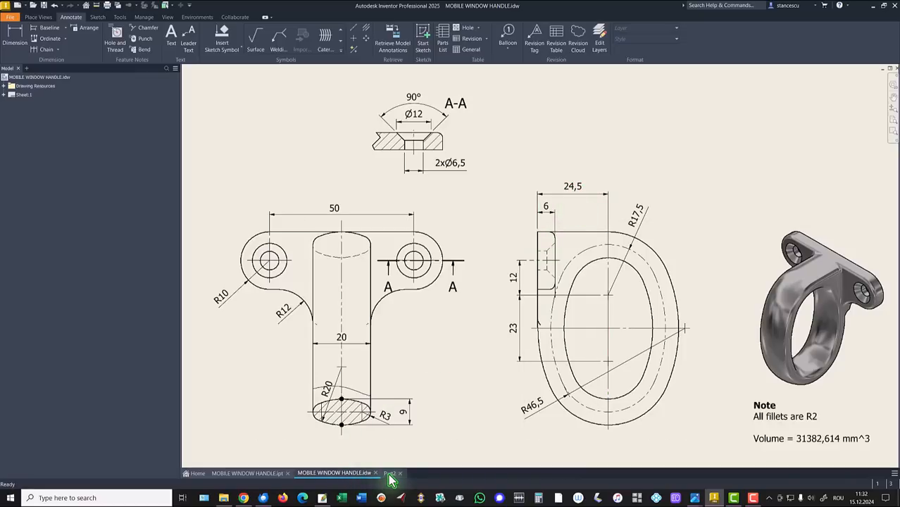
In Part2, start a sketch on a work plane and draw a short center-point arc.
left_click(392, 474)
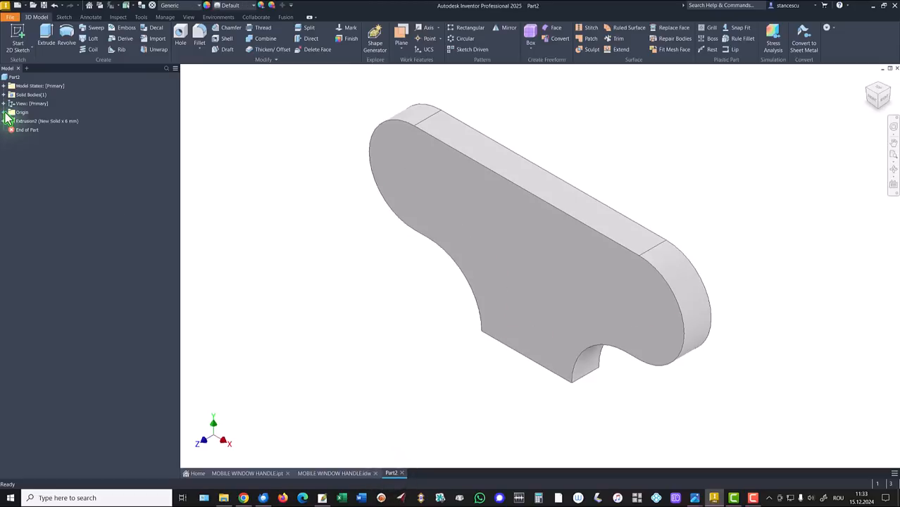
left_click(31, 121)
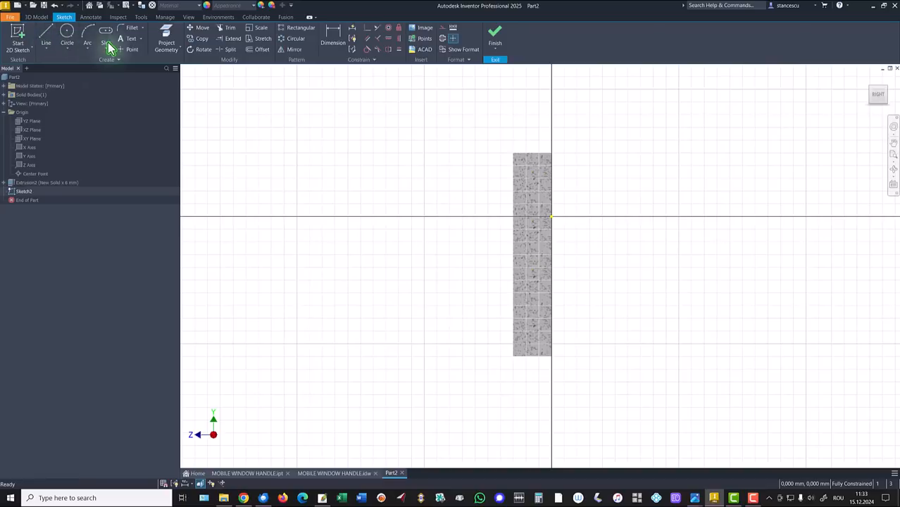
left_click(93, 43)
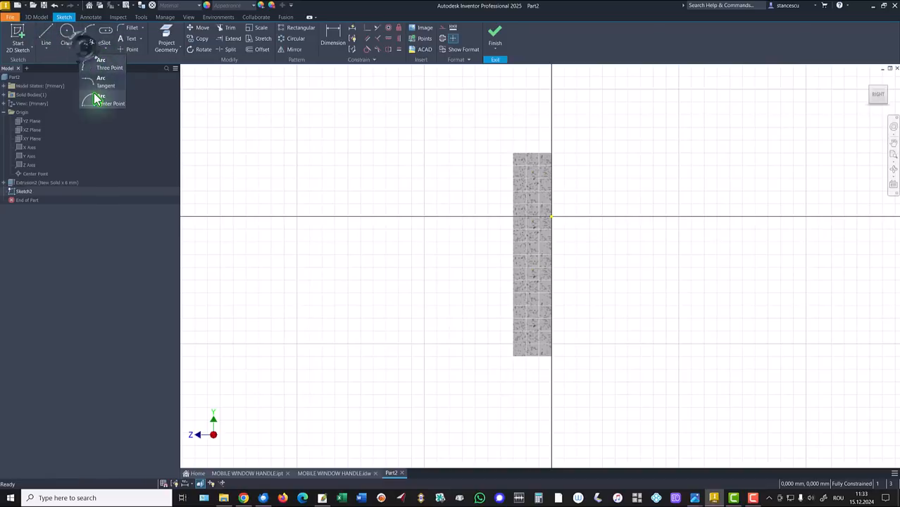
left_click(110, 105)
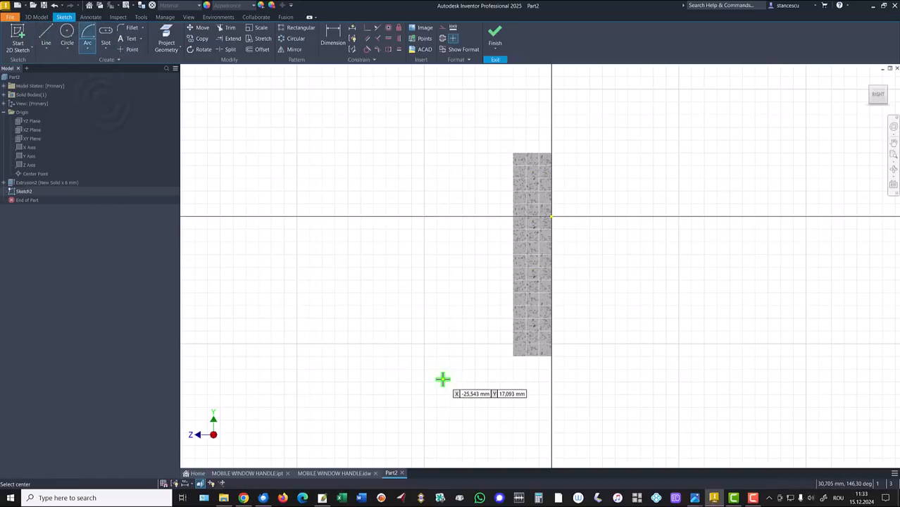
mouse_move(441, 406)
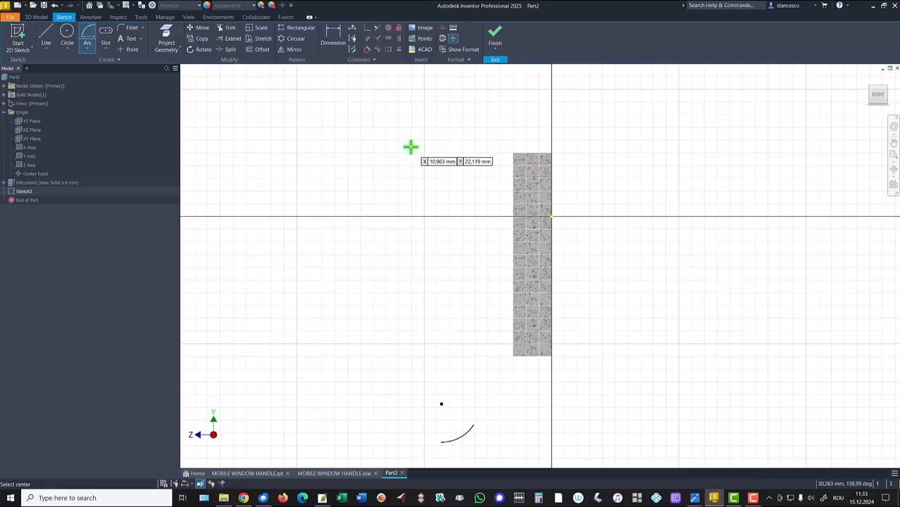
Sweep a long tangent arc upward beside the plate section from the short arc's end.
left_click(45, 42)
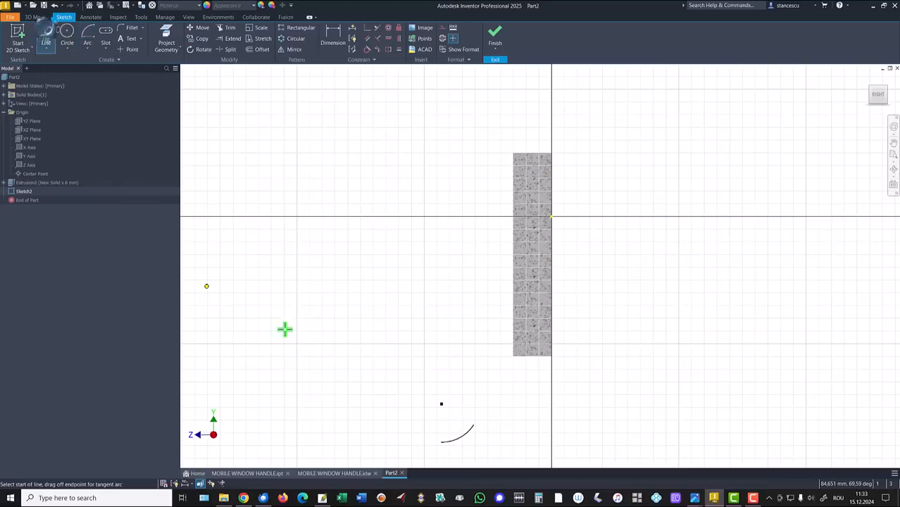
mouse_move(482, 397)
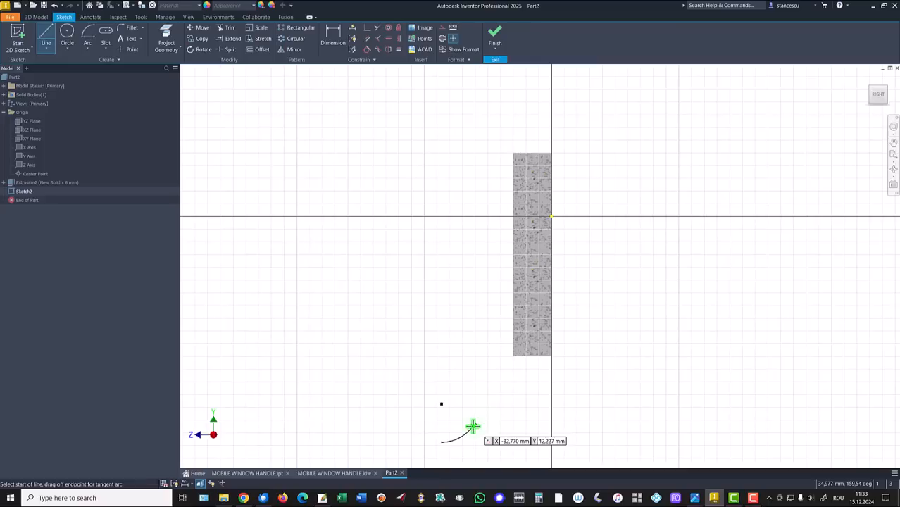
left_click(472, 425)
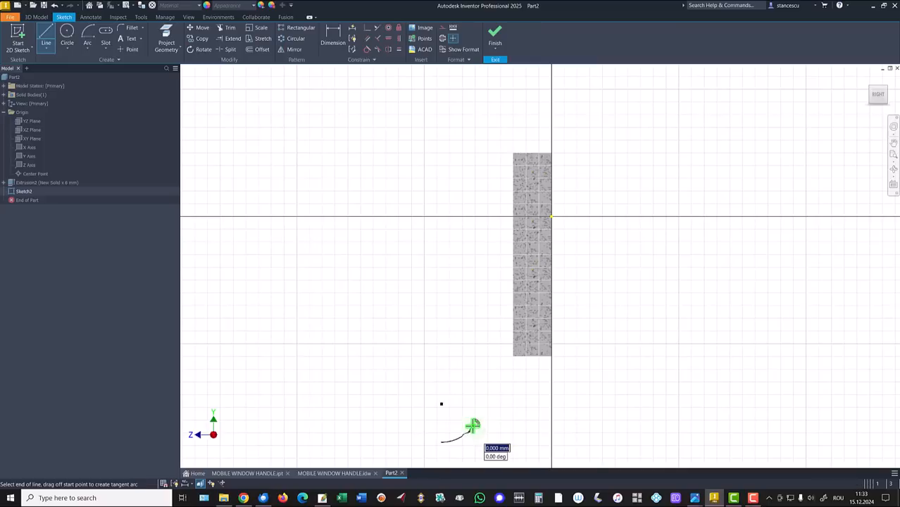
left_click_drag(474, 428, 500, 289)
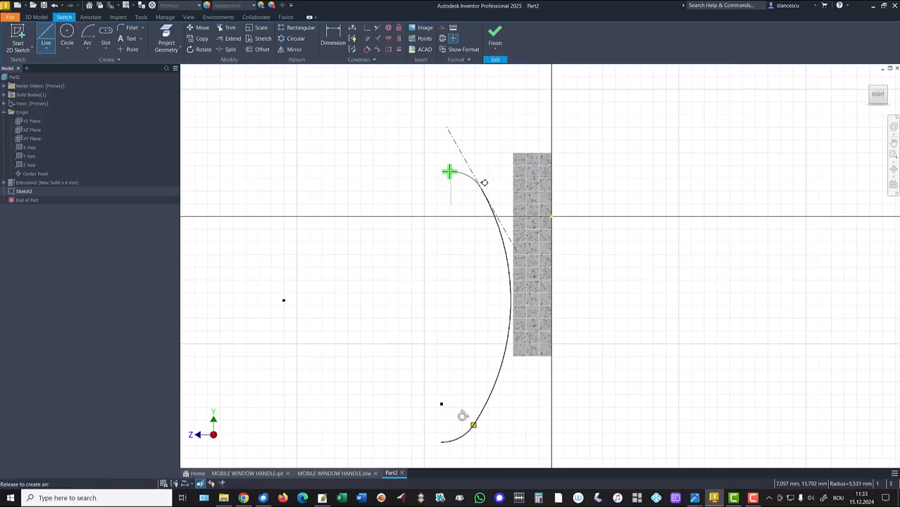
left_click_drag(448, 172, 442, 227)
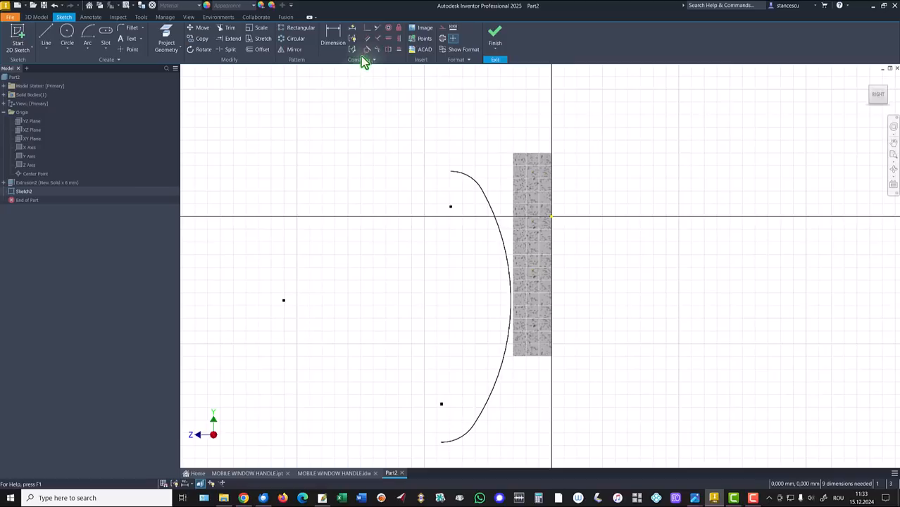
Dimension the arc's end points (24,5, 12, 23, 17,5) and give the long arc radius 46,5.
left_click(359, 49)
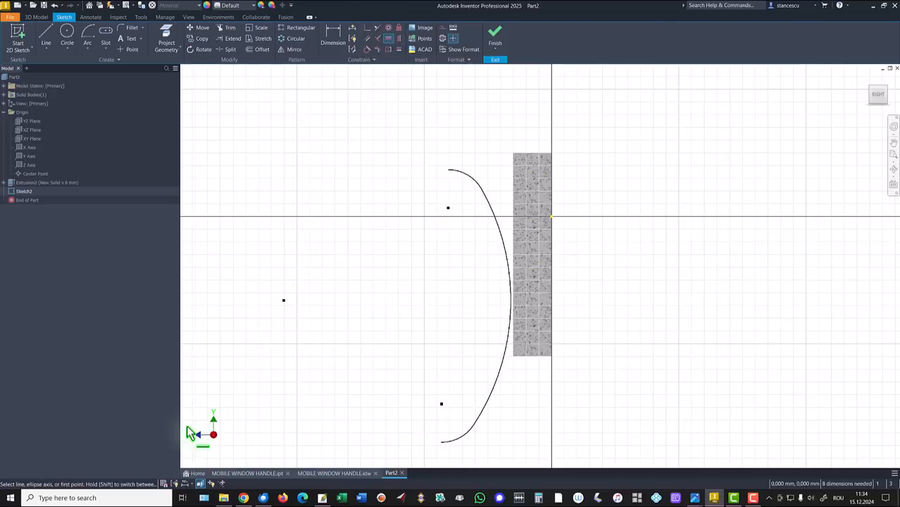
mouse_move(547, 152)
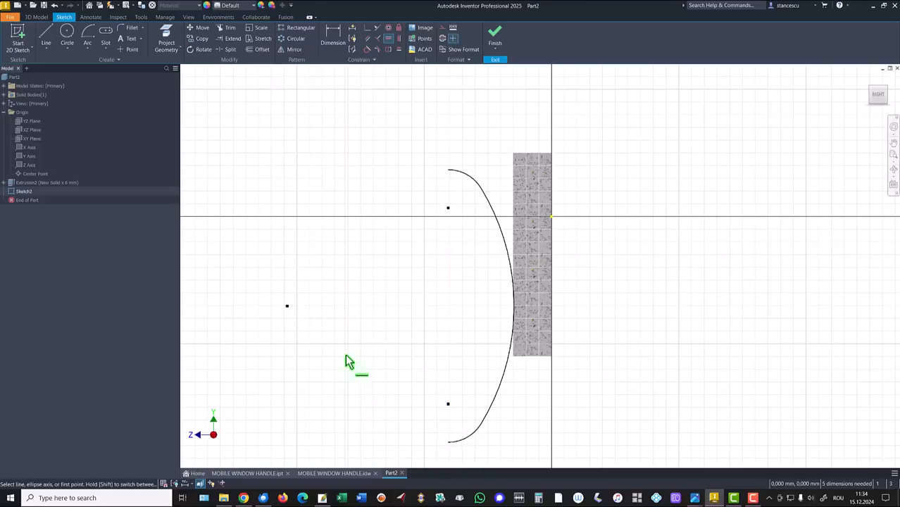
mouse_move(345, 81)
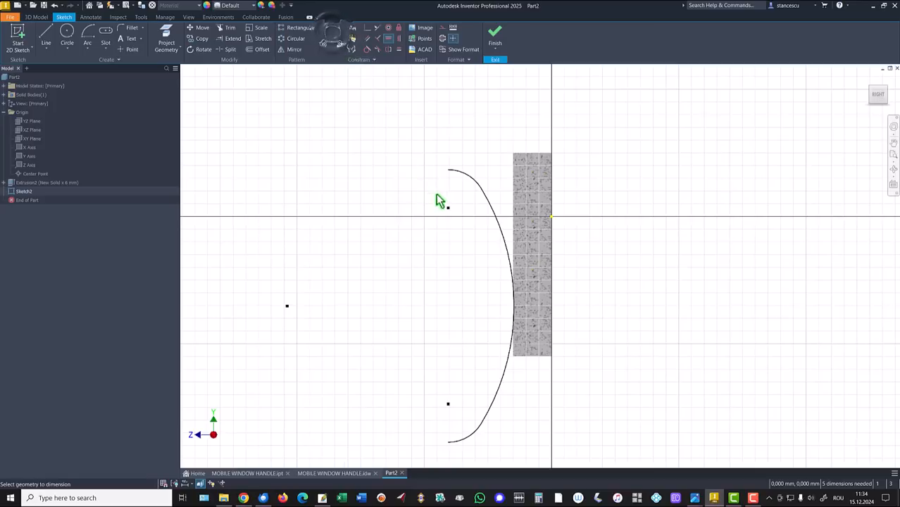
left_click(505, 214)
type("24,5")
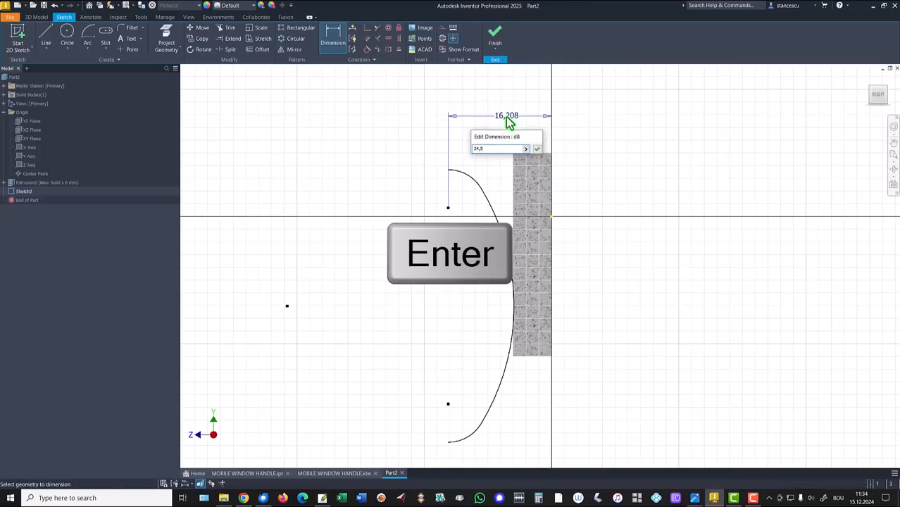
key("enter")
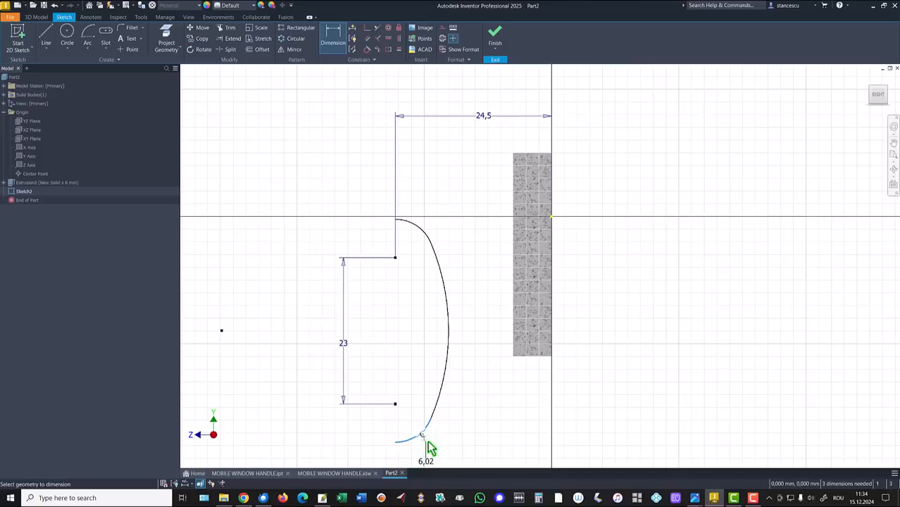
left_click(426, 440)
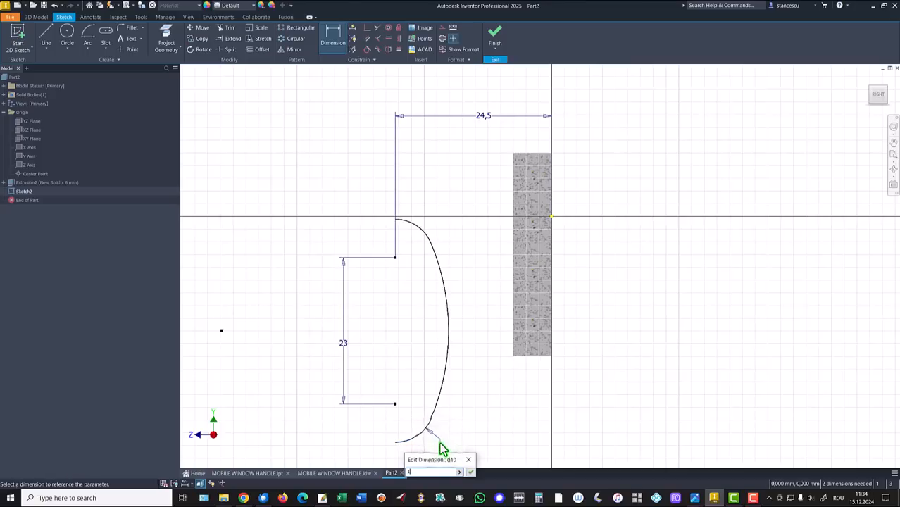
key("Enter")
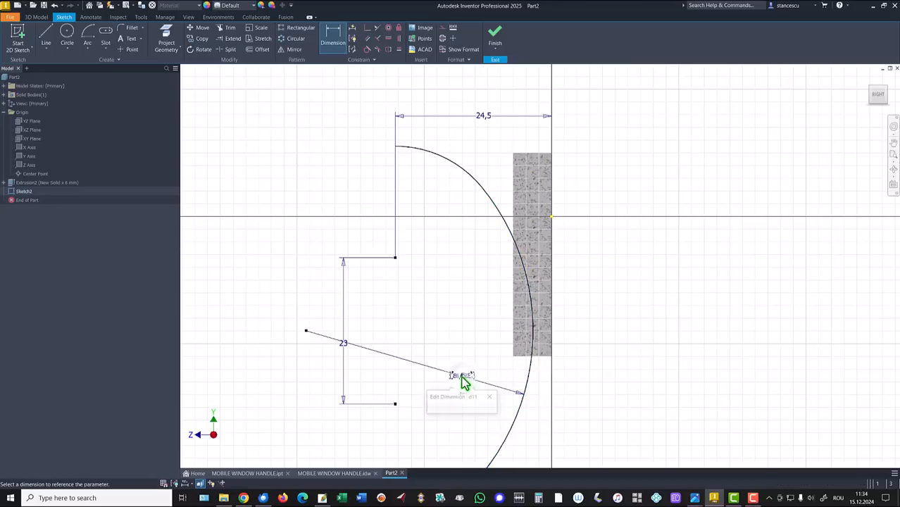
type("46")
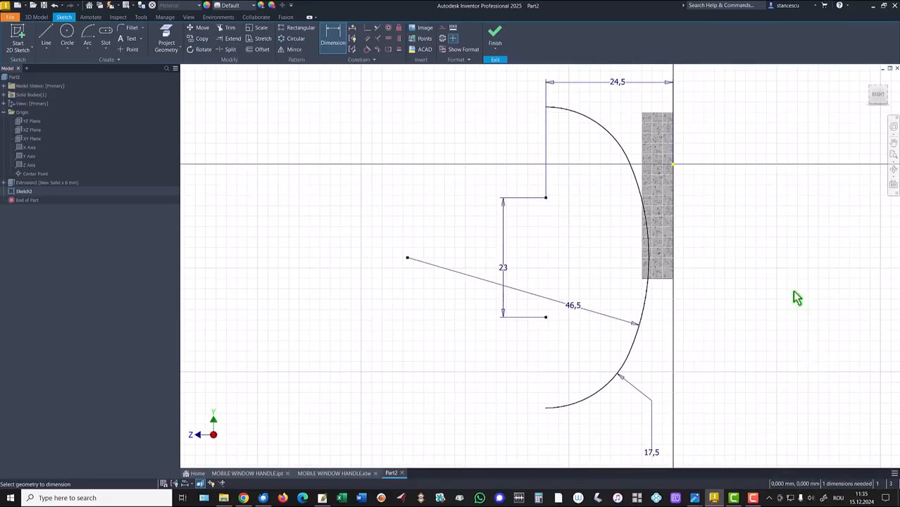
mouse_move(696, 176)
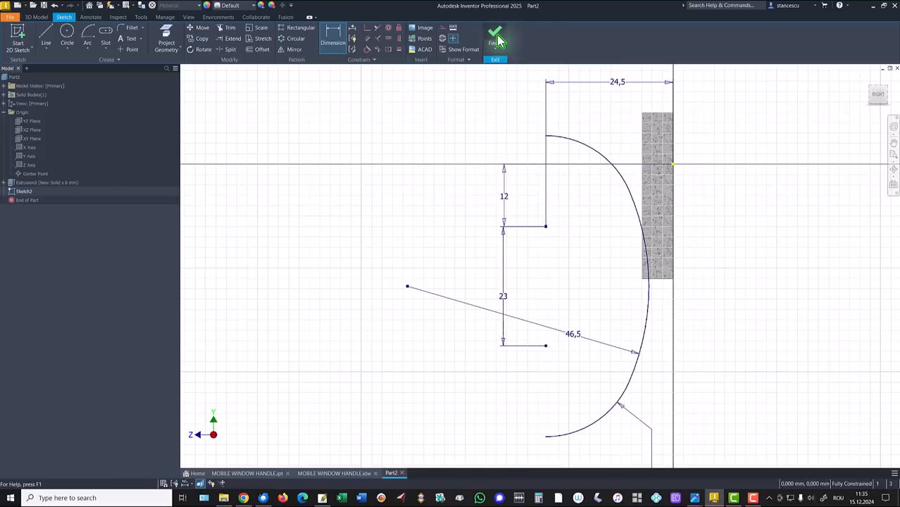
Finish the arc sketch and create a work plane normal to the curve at its lower end.
left_click(494, 35)
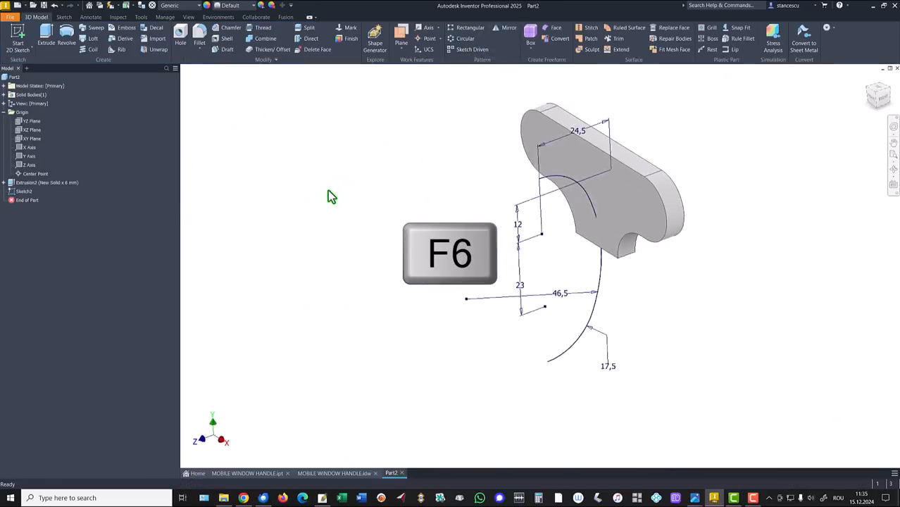
key("F6")
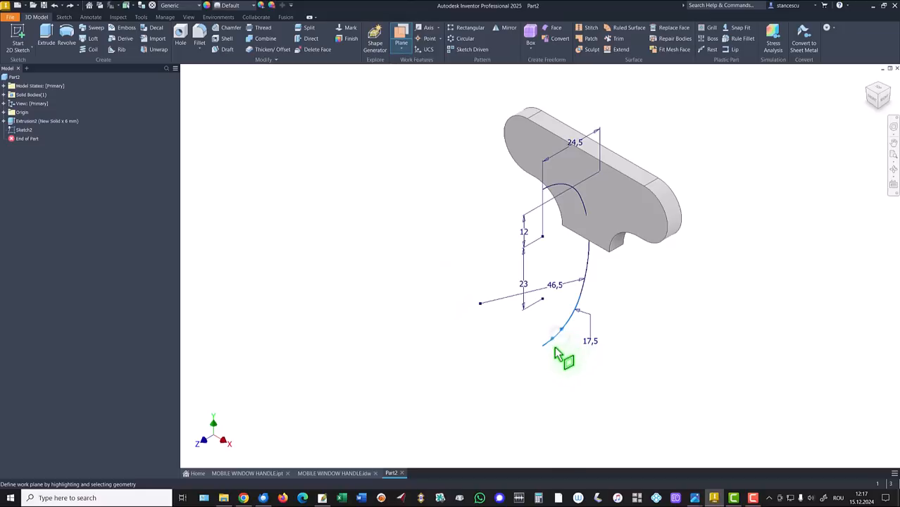
left_click(564, 360)
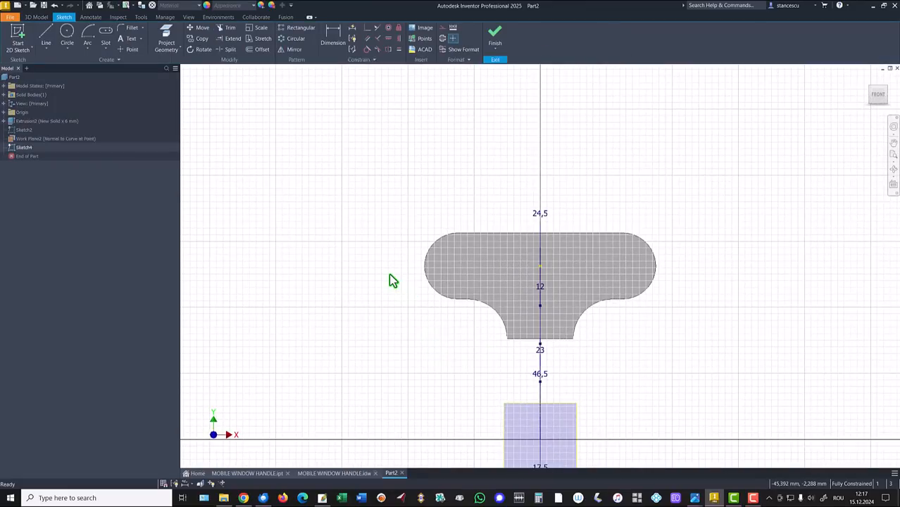
Return to the 3D home view to project the arc's end point into the new sketch.
key("f6")
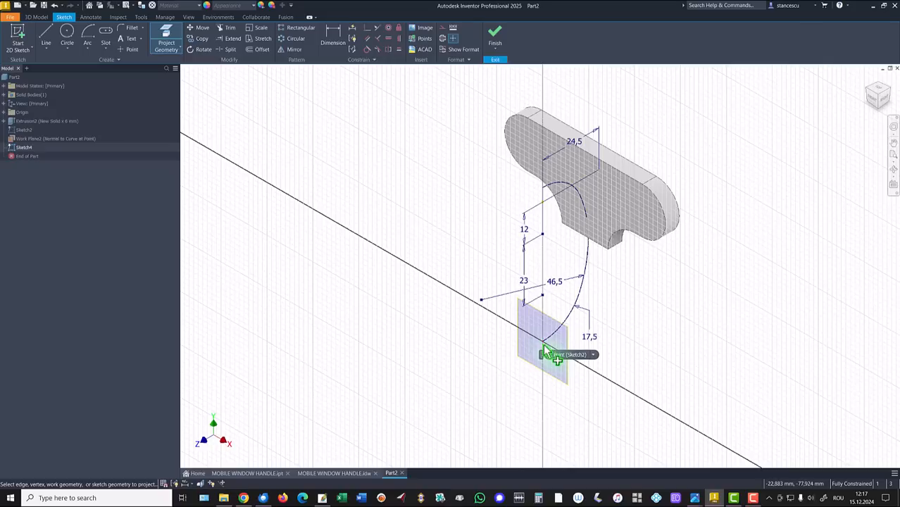
mouse_move(551, 349)
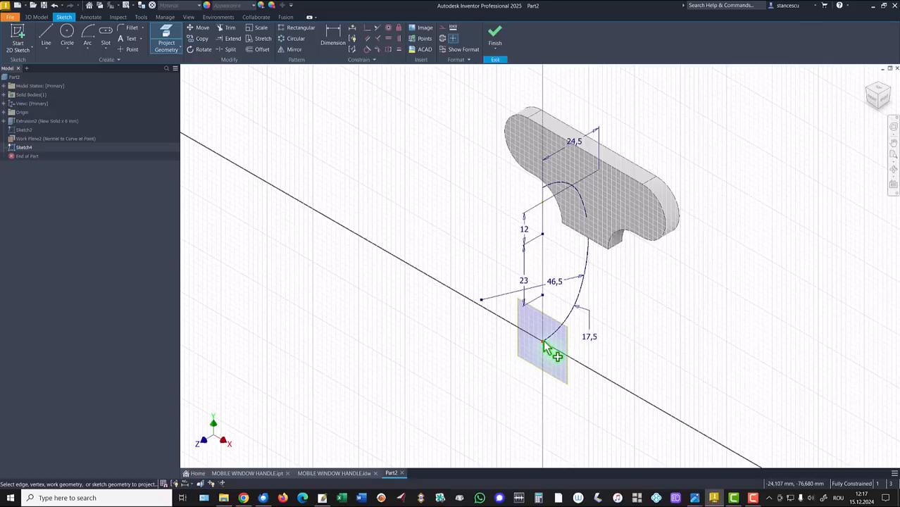
mouse_move(493, 369)
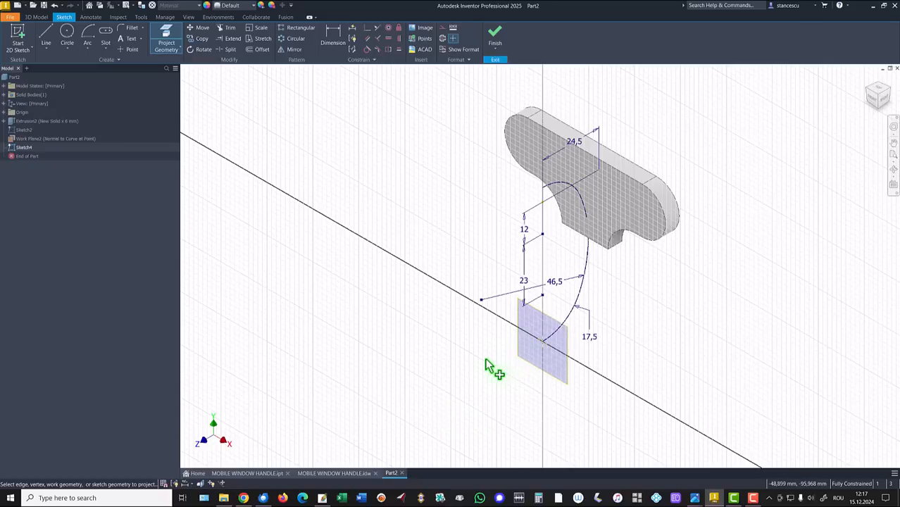
mouse_move(485, 364)
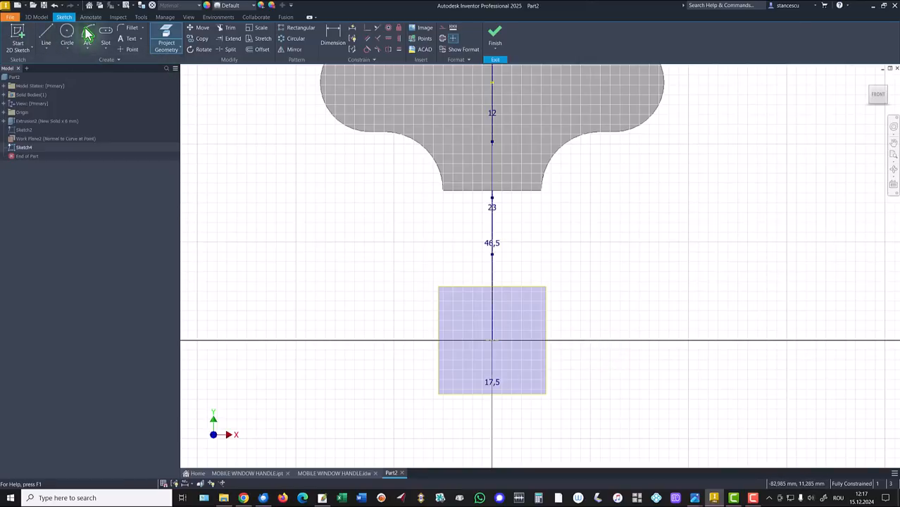
Draw a centre-point arc on the projected point and close it into an oval with tangent arcs.
left_click(87, 35)
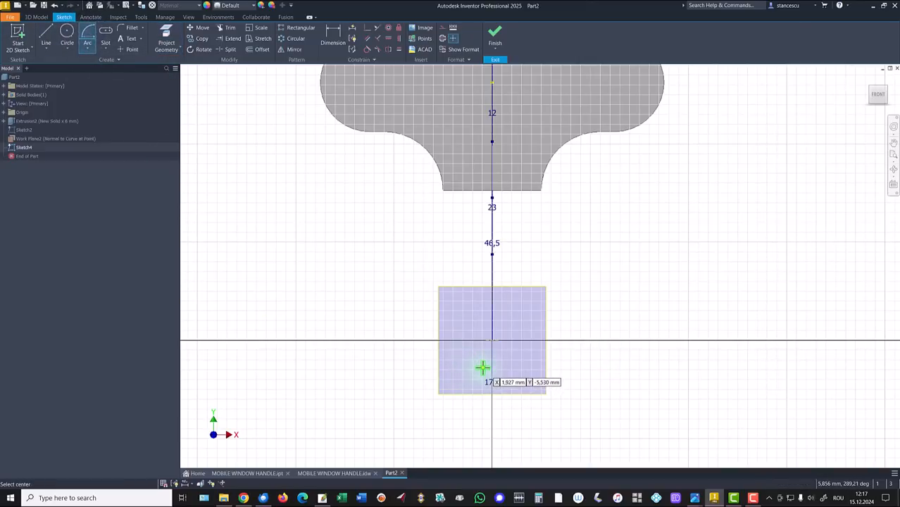
left_click(483, 368)
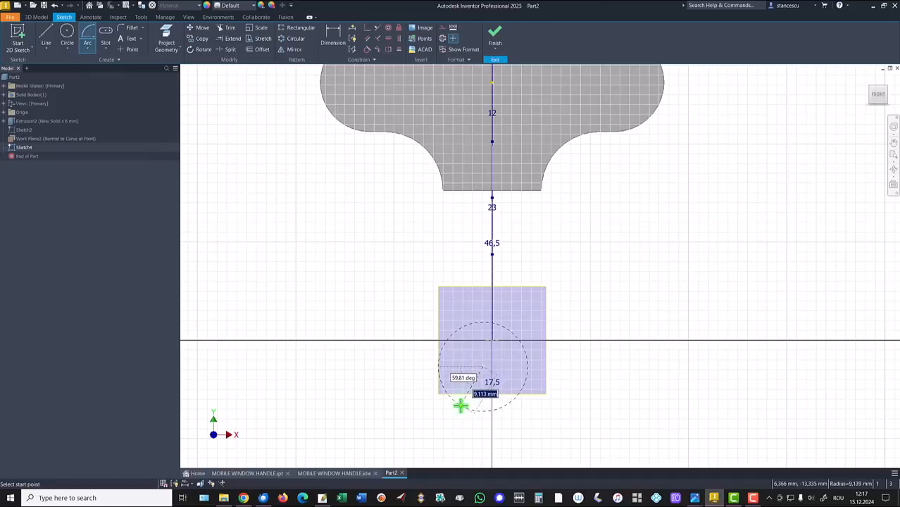
mouse_move(513, 406)
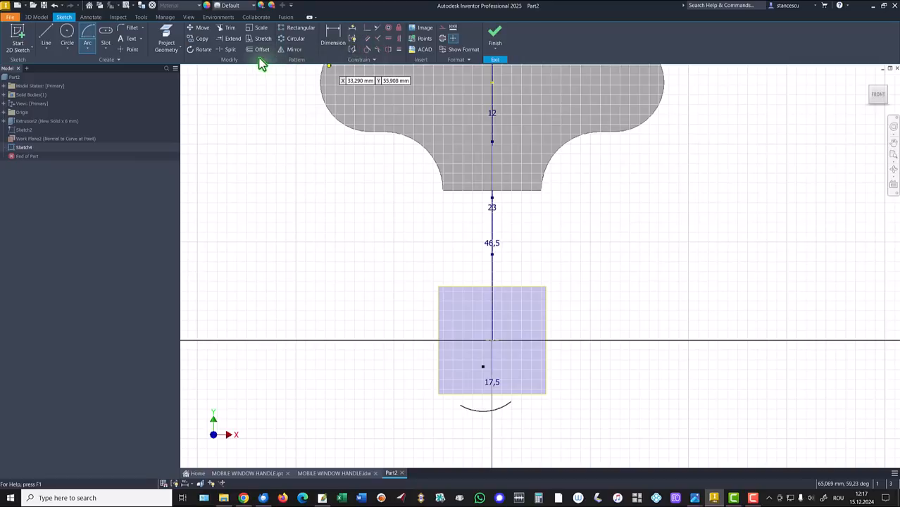
left_click(45, 39)
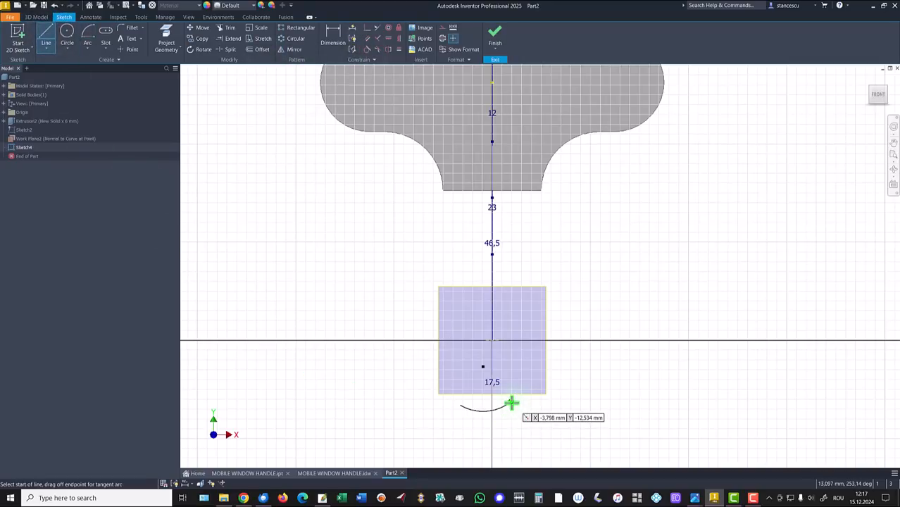
left_click_drag(513, 403, 525, 369)
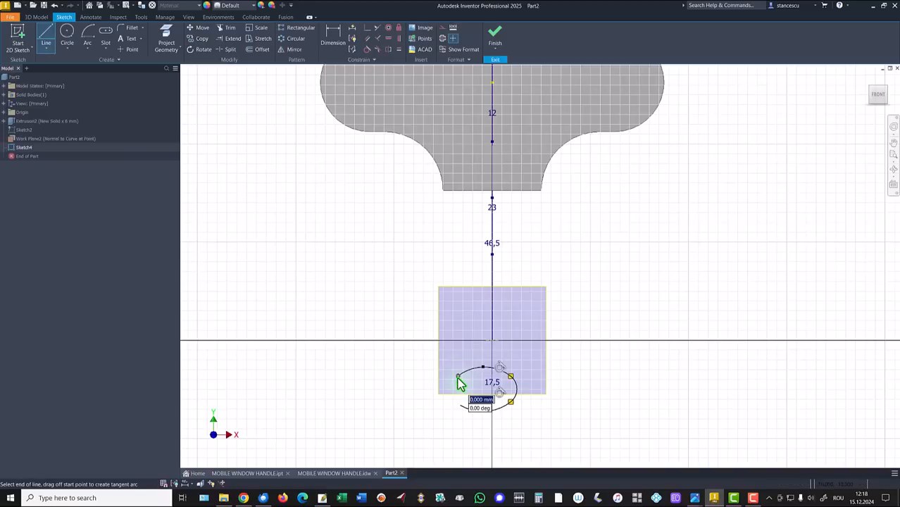
left_click_drag(460, 377, 448, 394)
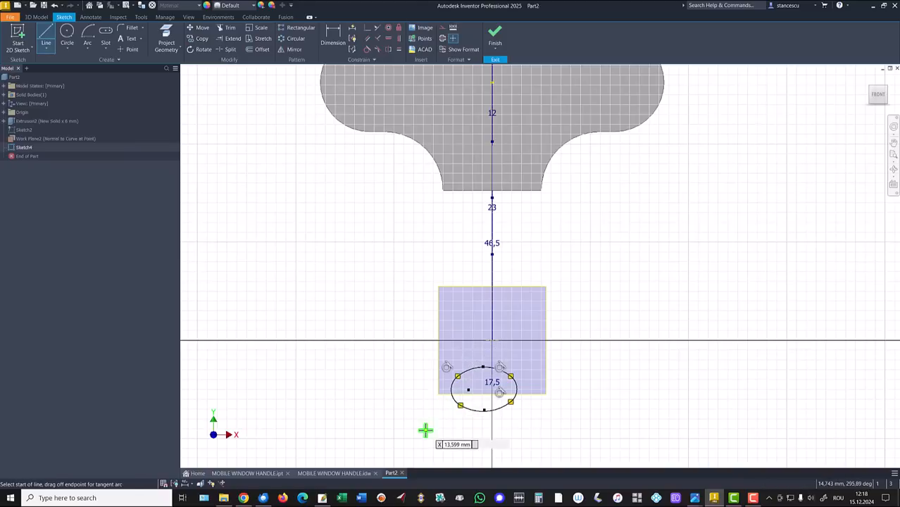
mouse_move(315, 192)
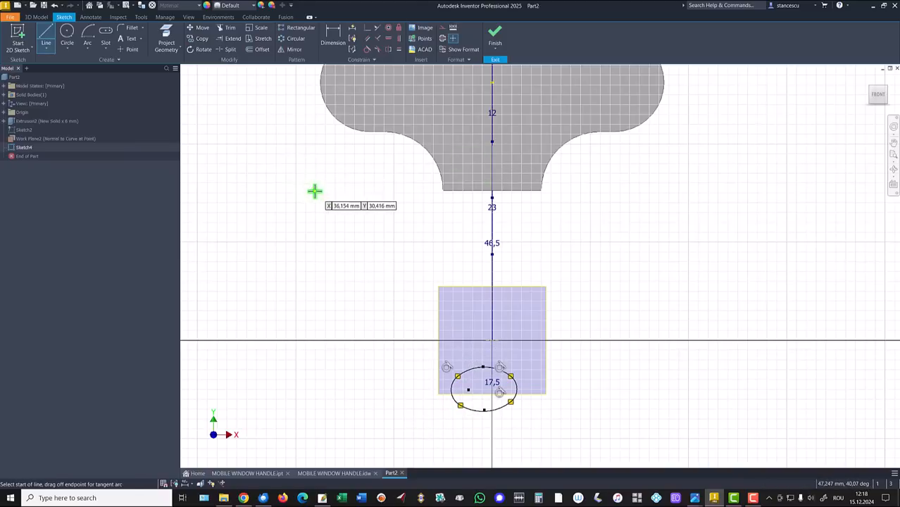
mouse_move(375, 193)
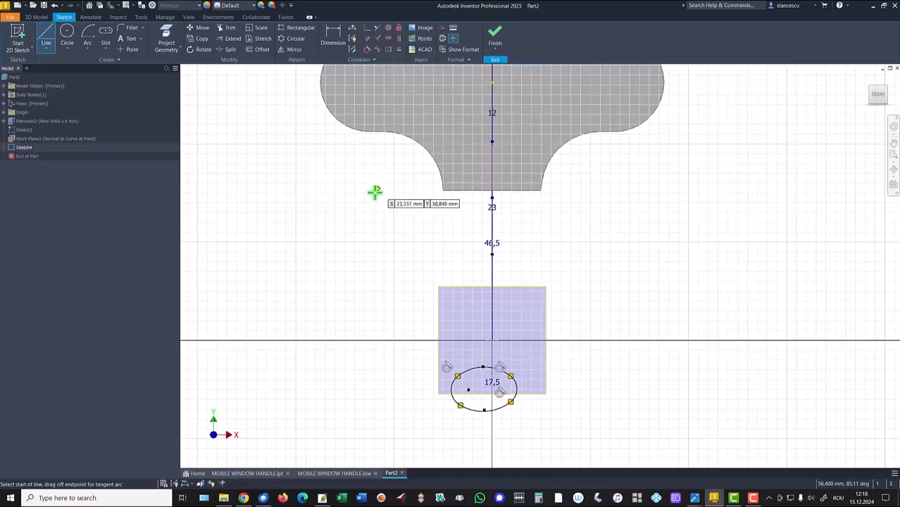
mouse_move(372, 58)
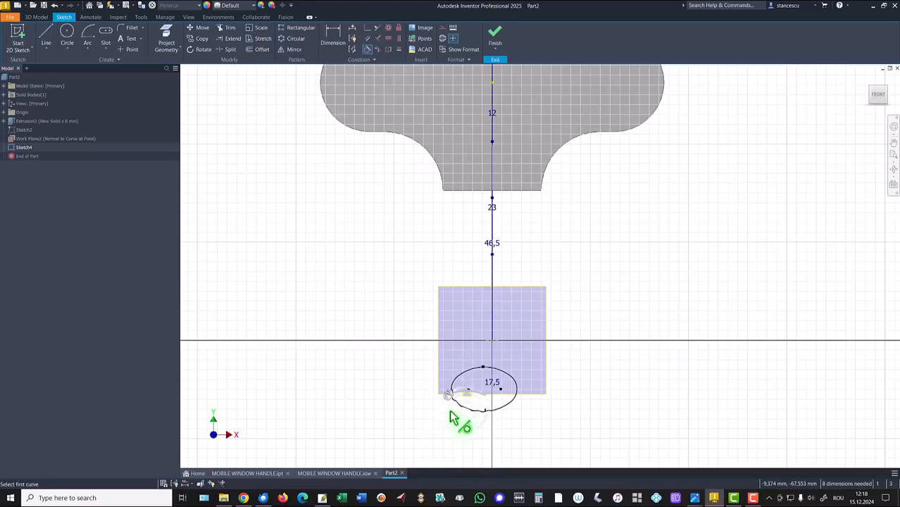
mouse_move(327, 316)
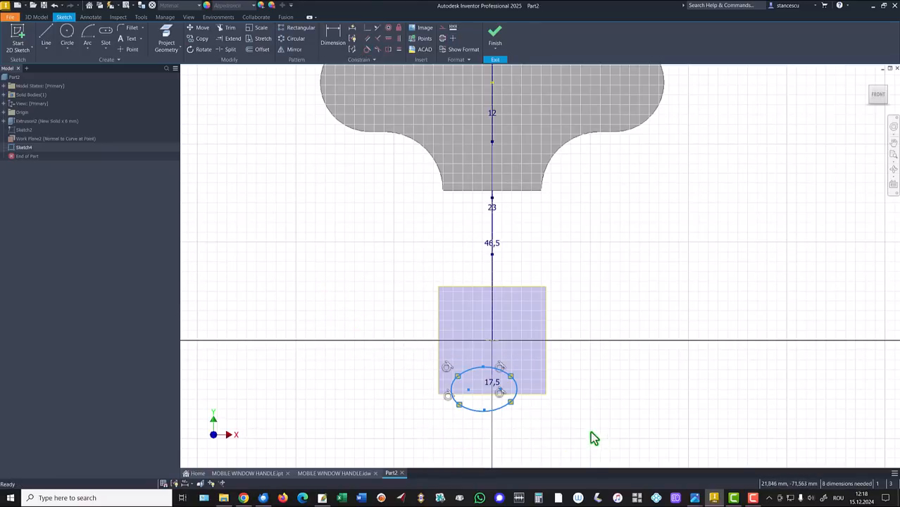
mouse_move(589, 363)
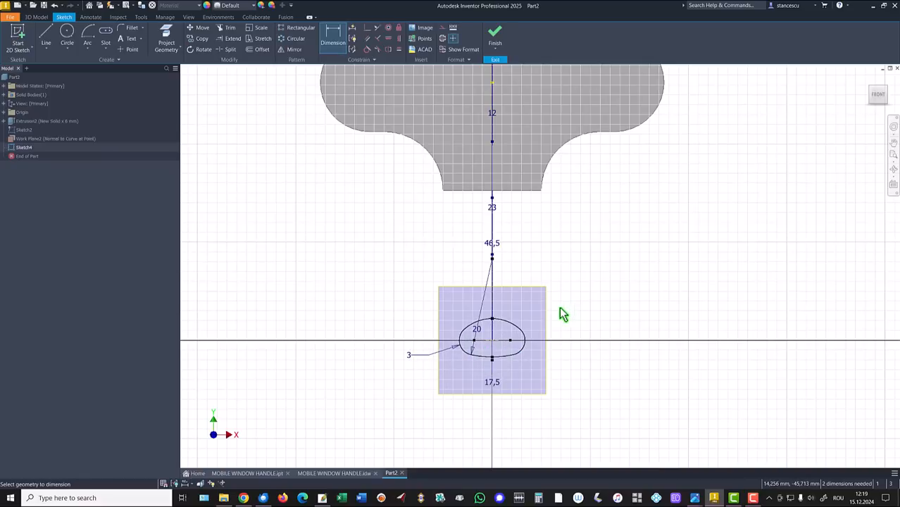
mouse_move(402, 197)
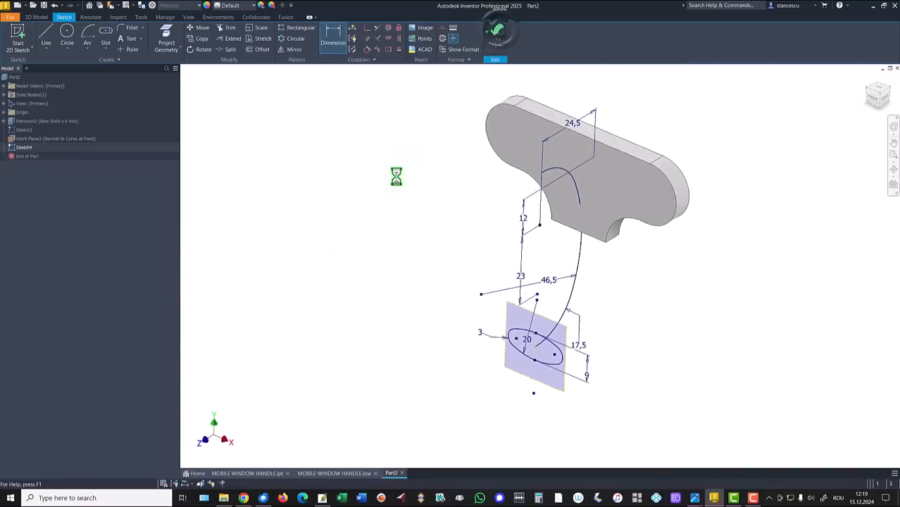
Sweep the oval profile along the curved 3D path as a new solid arm.
right_click(571, 317)
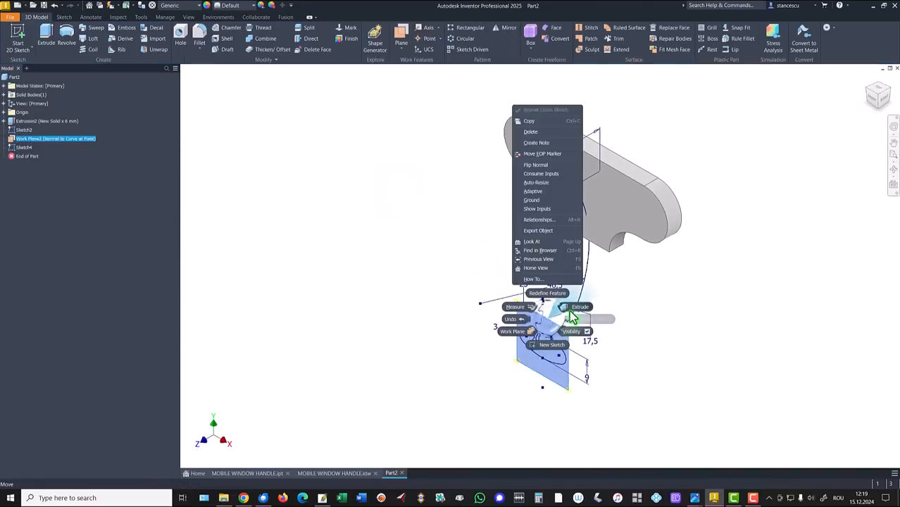
left_click(417, 234)
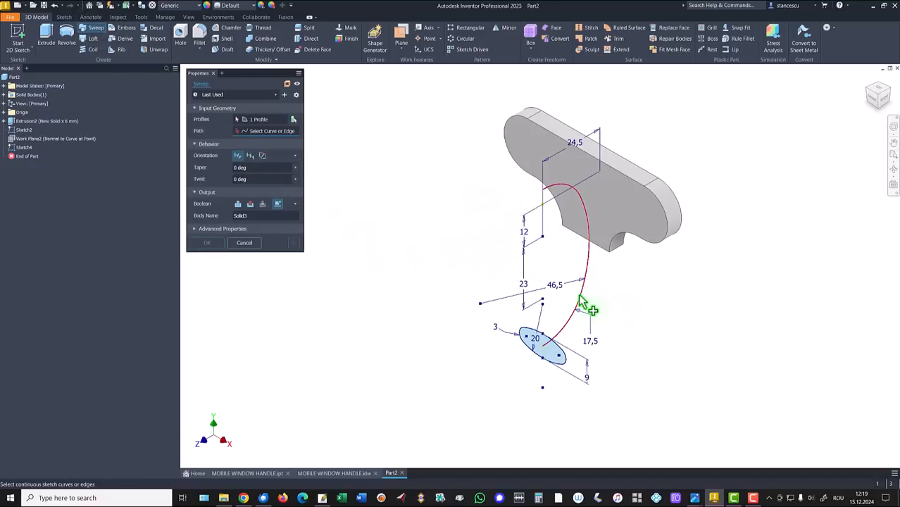
left_click(578, 303)
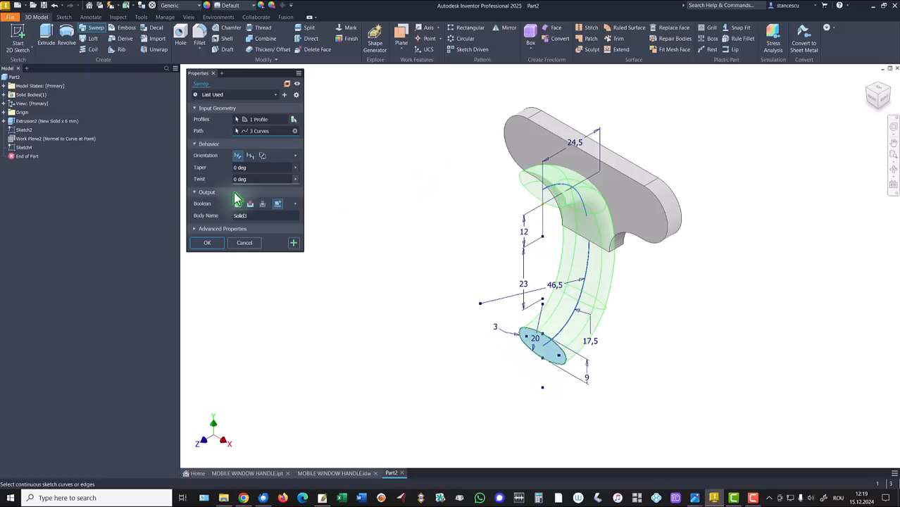
left_click(206, 192)
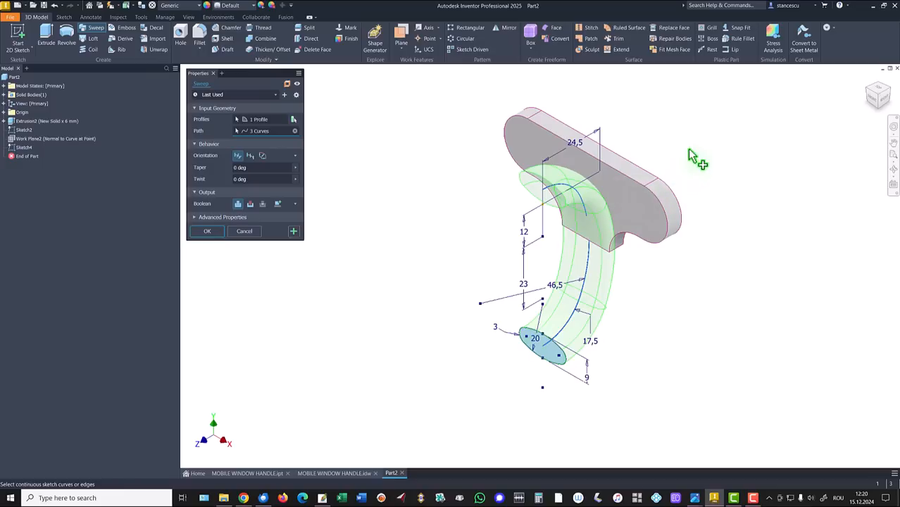
mouse_move(322, 195)
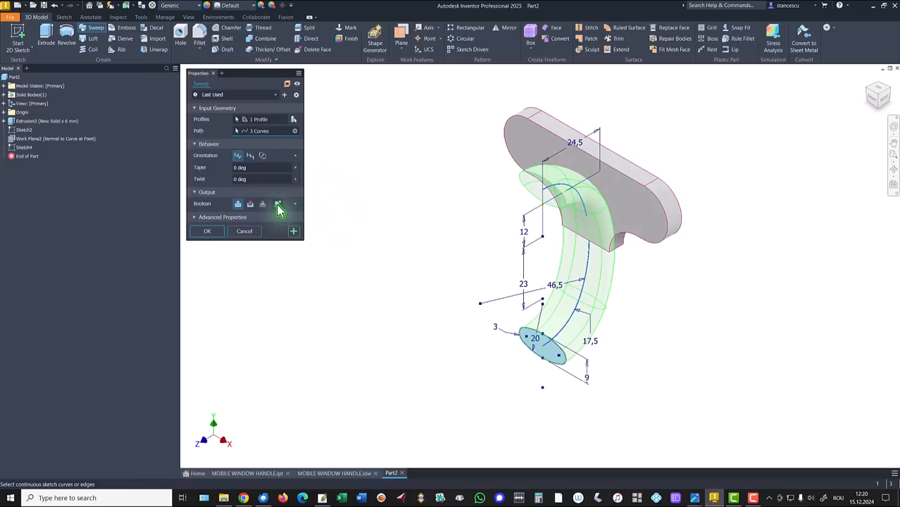
left_click(276, 203)
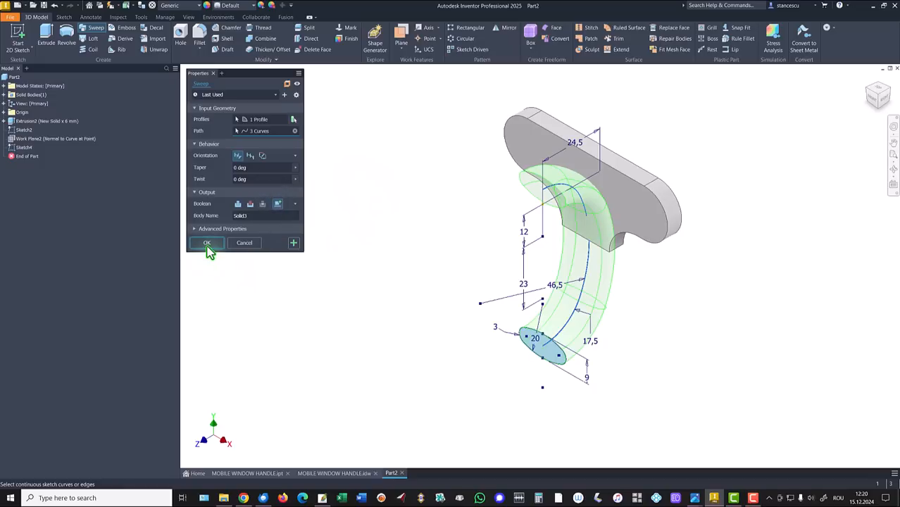
left_click(205, 242)
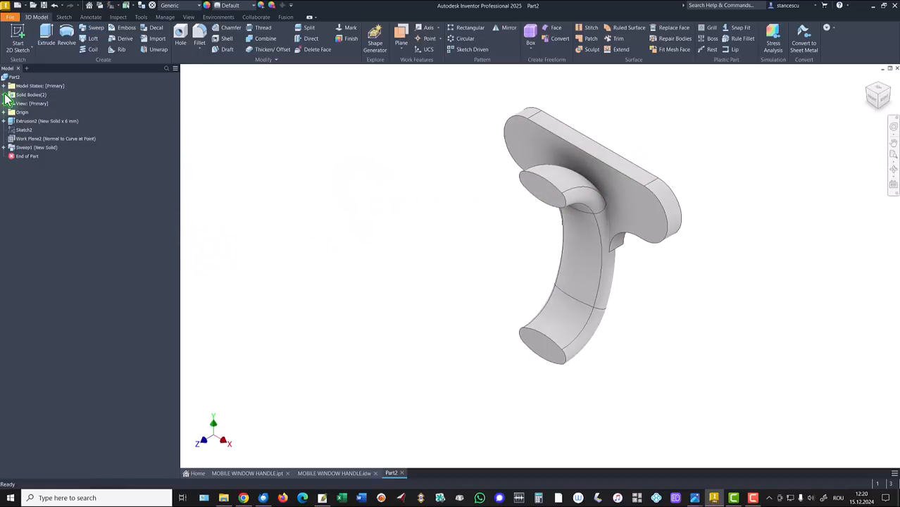
Mirror the swept arm solid about its top end face to close the ring.
left_click(6, 94)
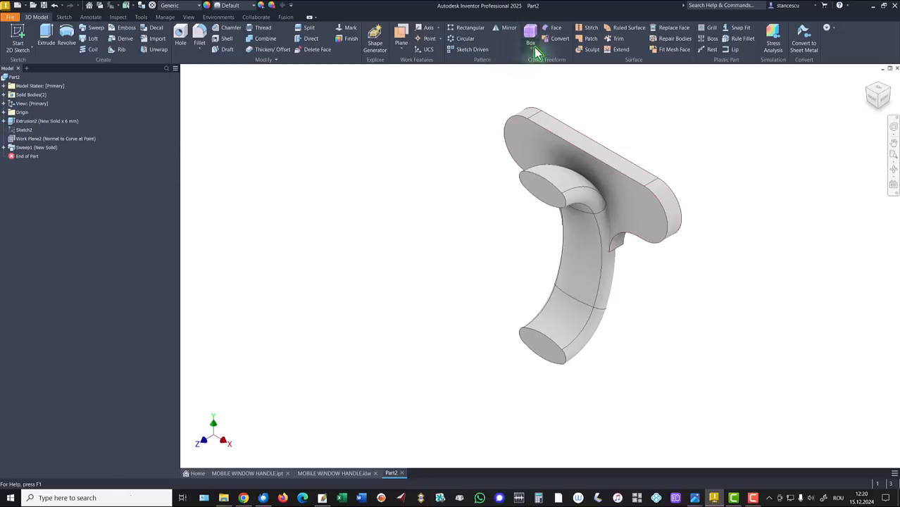
left_click(506, 28)
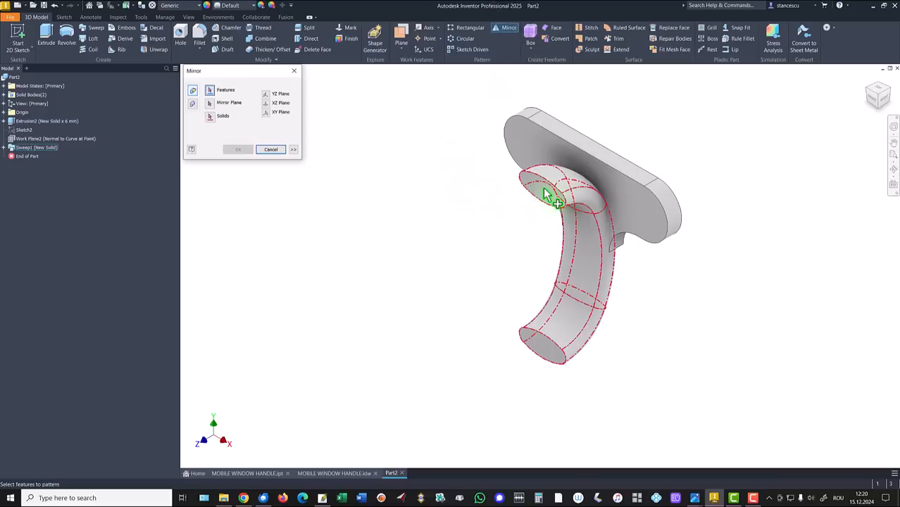
left_click(552, 195)
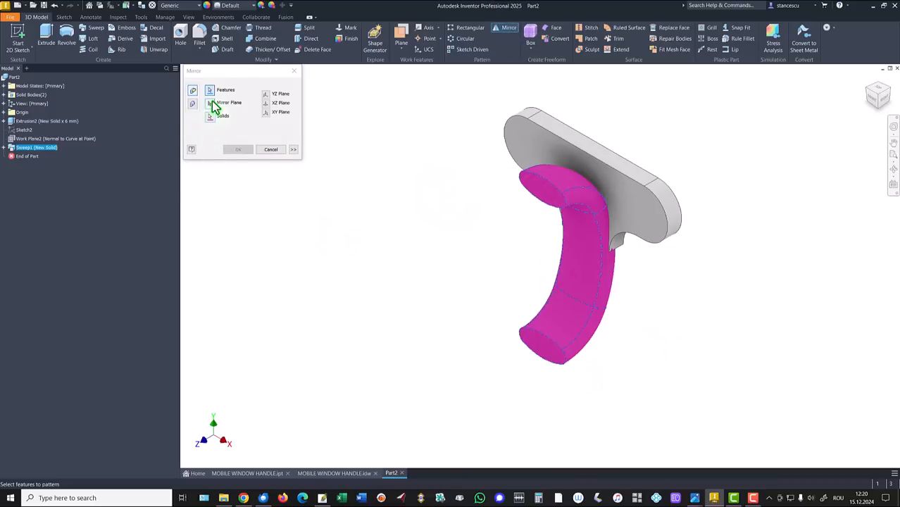
left_click(229, 103)
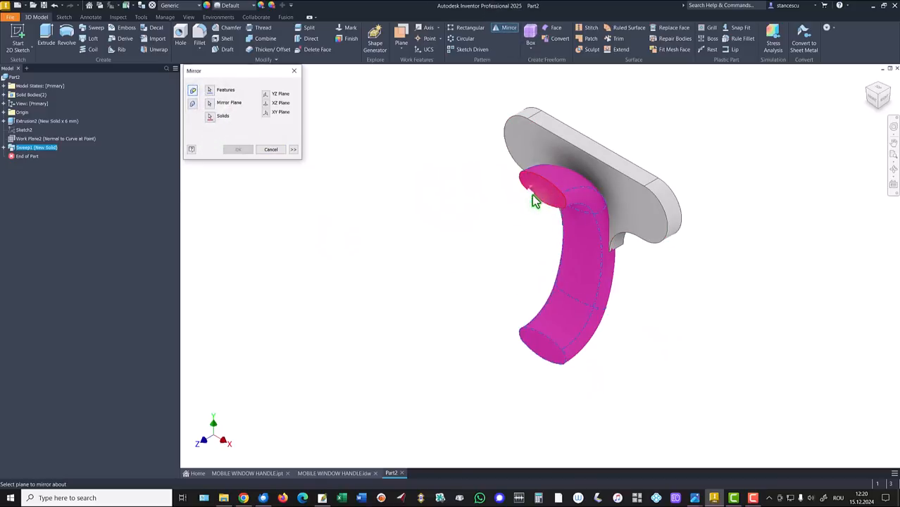
left_click(238, 150)
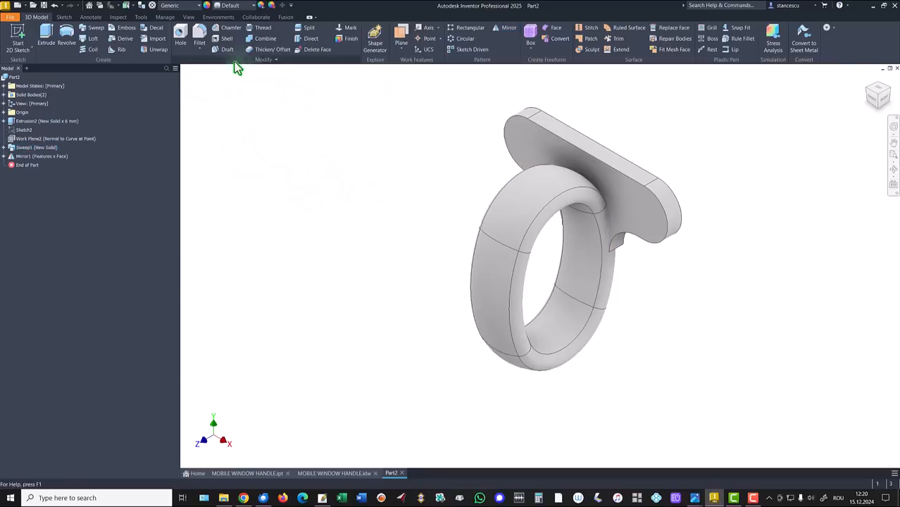
Combine the ring and plate solids into one body with Join.
left_click(265, 38)
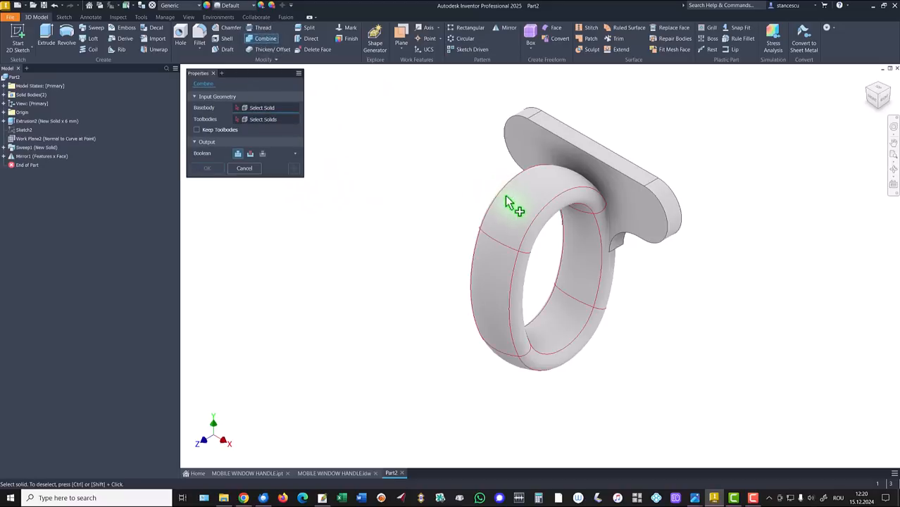
left_click(515, 204)
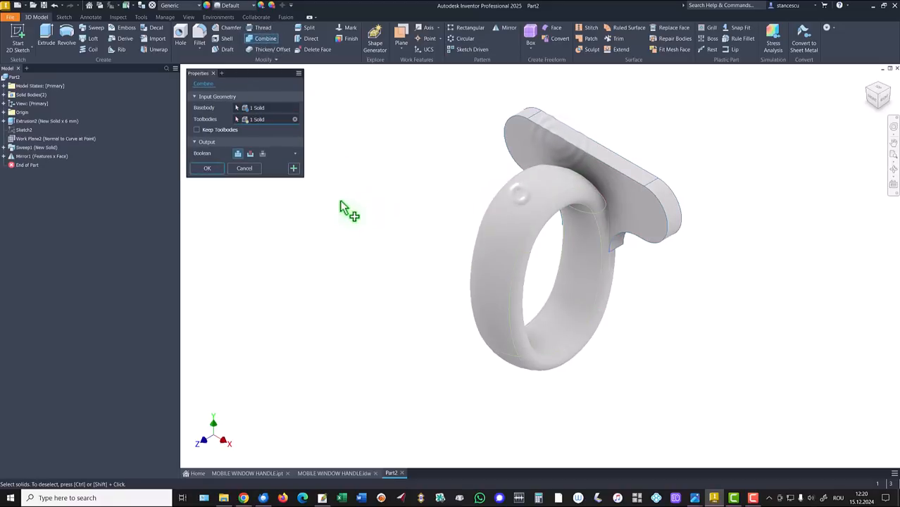
left_click(207, 168)
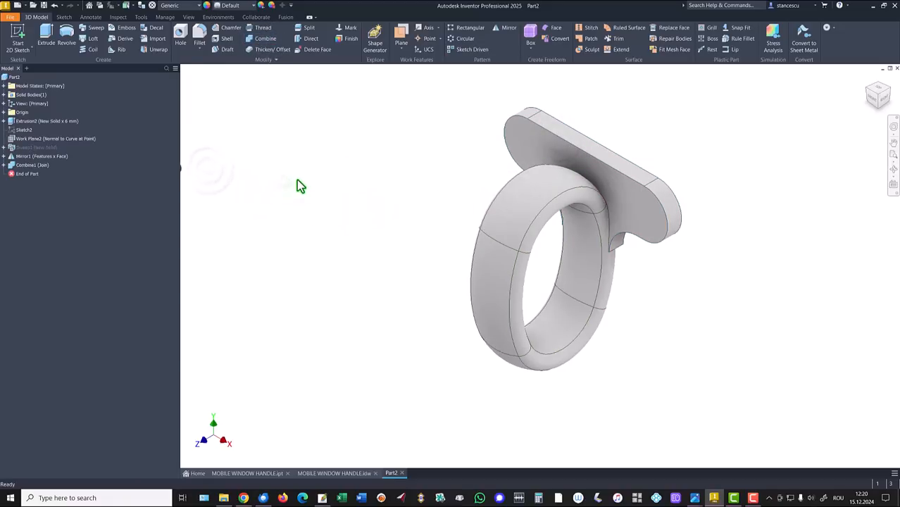
left_click(240, 474)
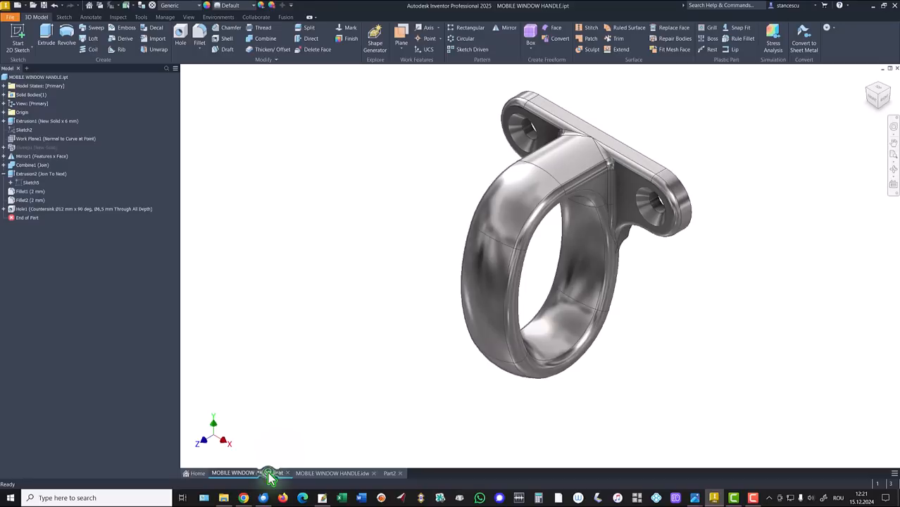
Review the finished handle part and its reference drawing, then return to Part2.
left_click(267, 474)
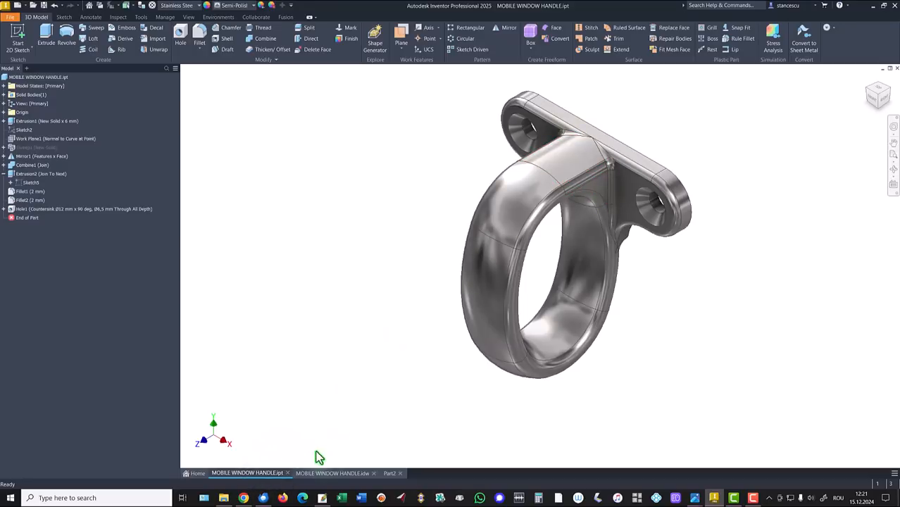
left_click(332, 473)
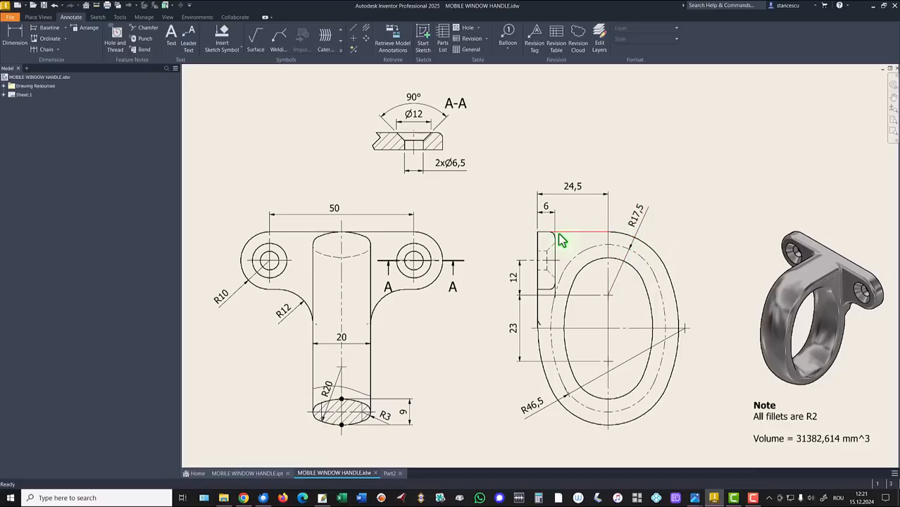
mouse_move(381, 462)
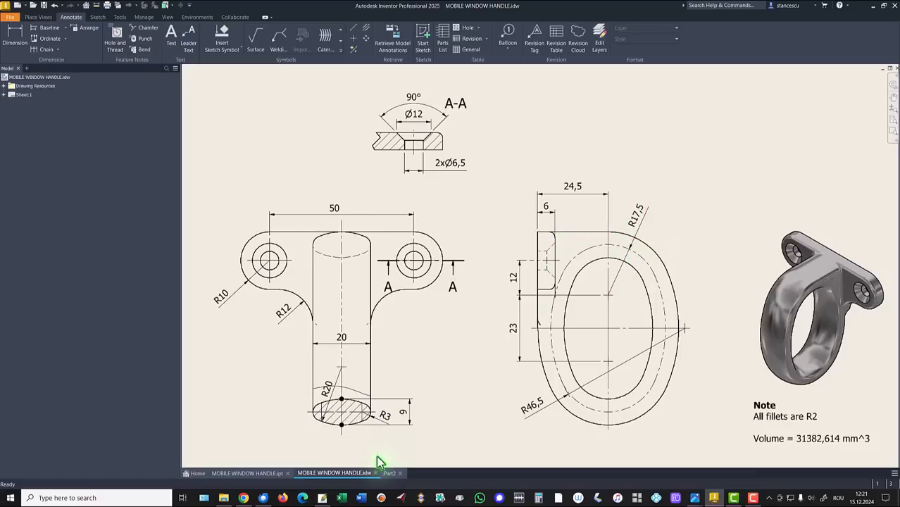
left_click(392, 473)
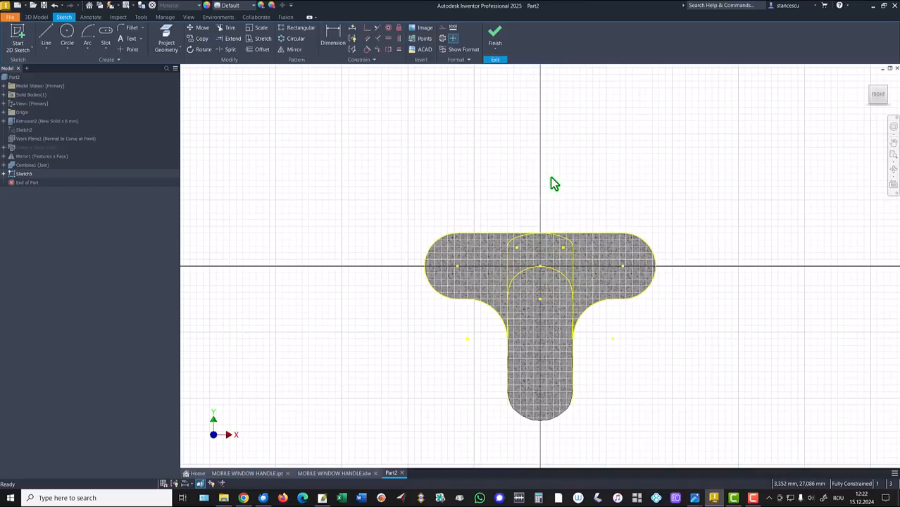
mouse_move(386, 99)
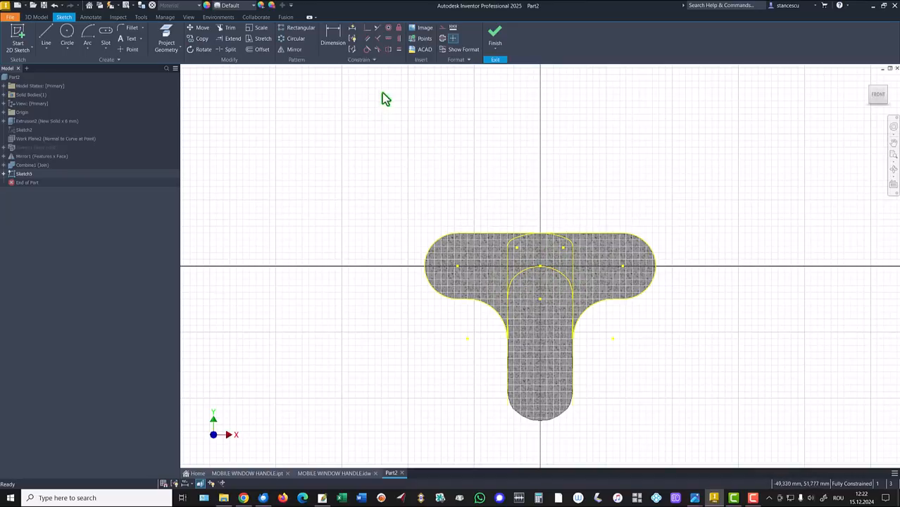
Extrude the projected plate outline To Next with Join, filling the ring-to-plate junction.
left_click(495, 35)
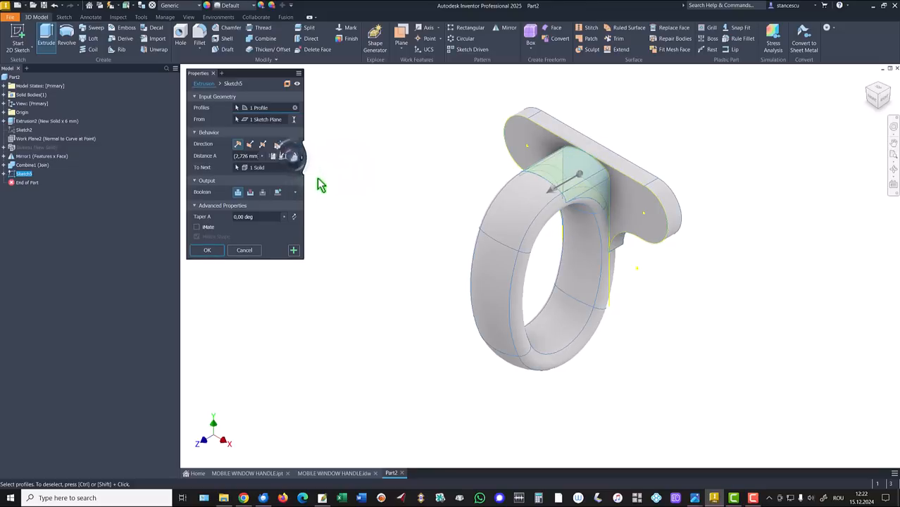
left_click(207, 251)
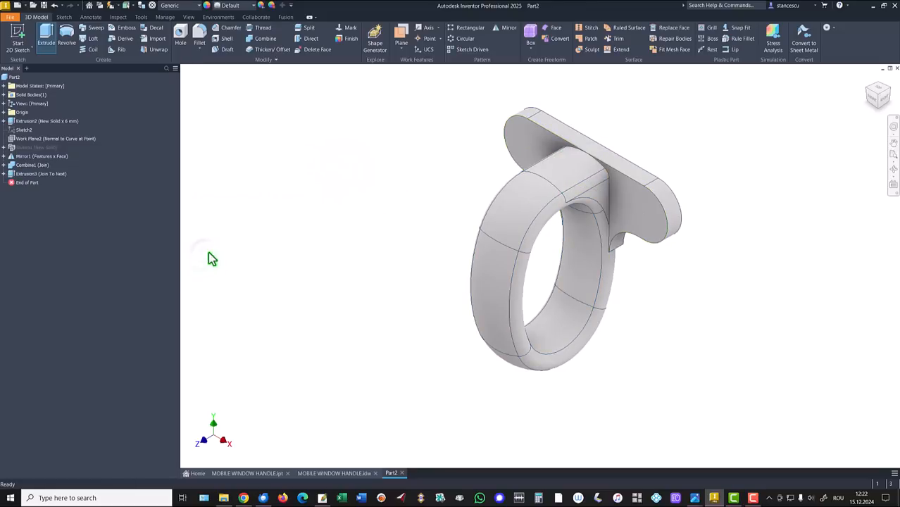
left_click(339, 474)
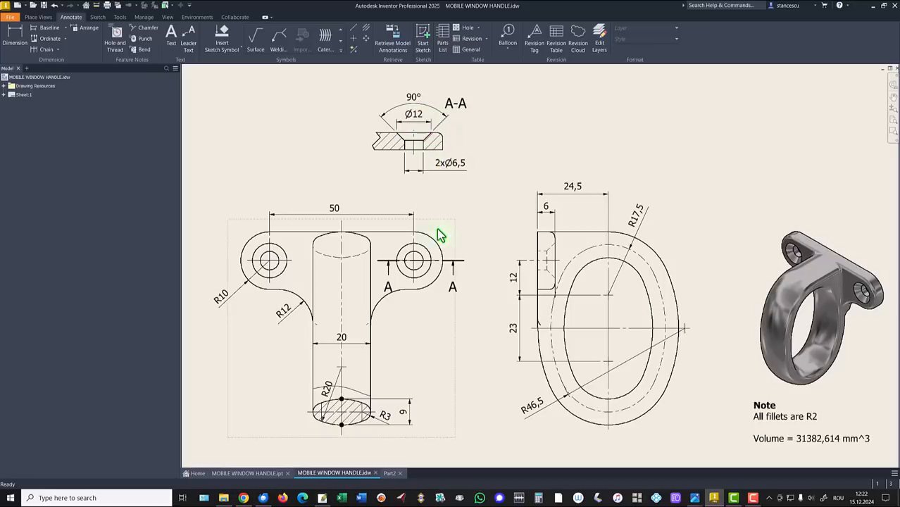
mouse_move(434, 238)
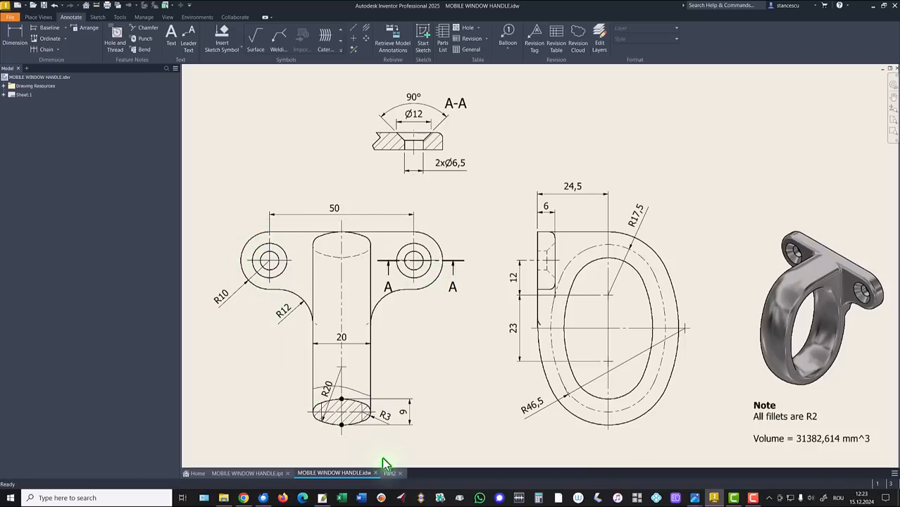
Return from the reference drawing to the working Part2 model.
left_click(392, 473)
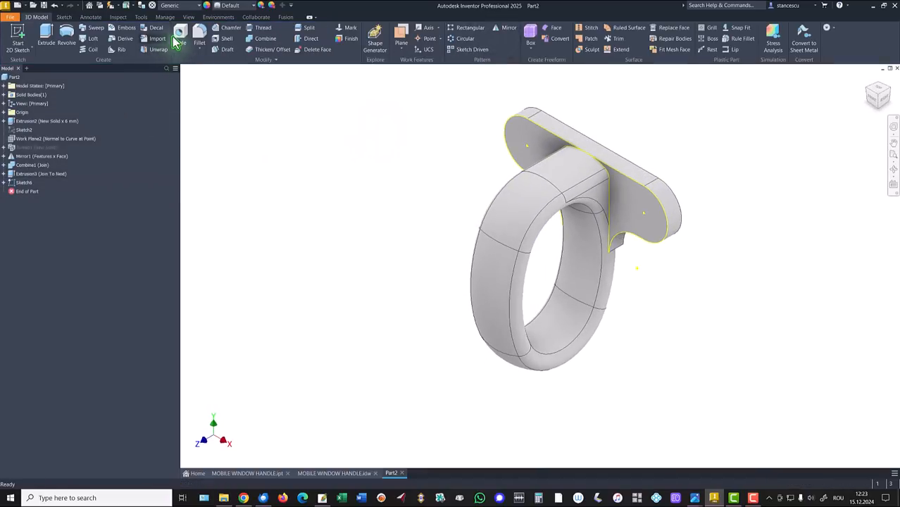
Add two countersunk through holes at the plate's end centre points.
left_click(181, 35)
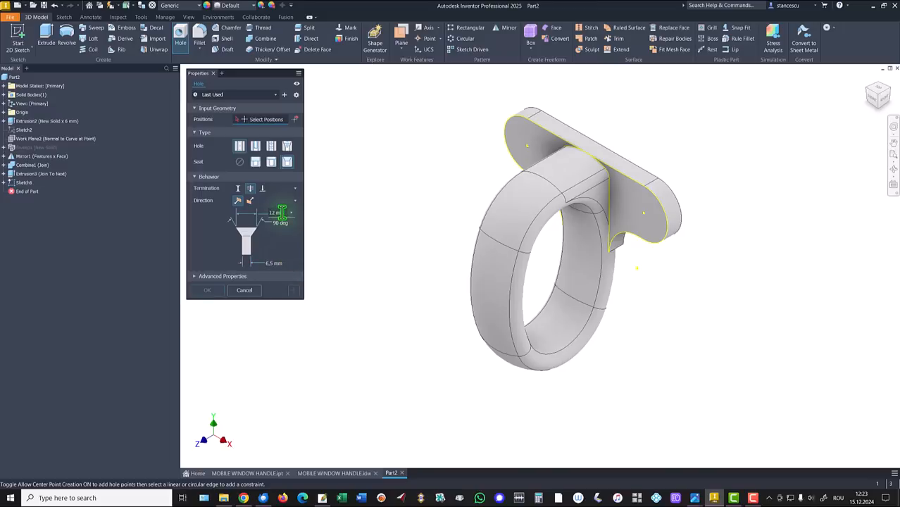
mouse_move(282, 213)
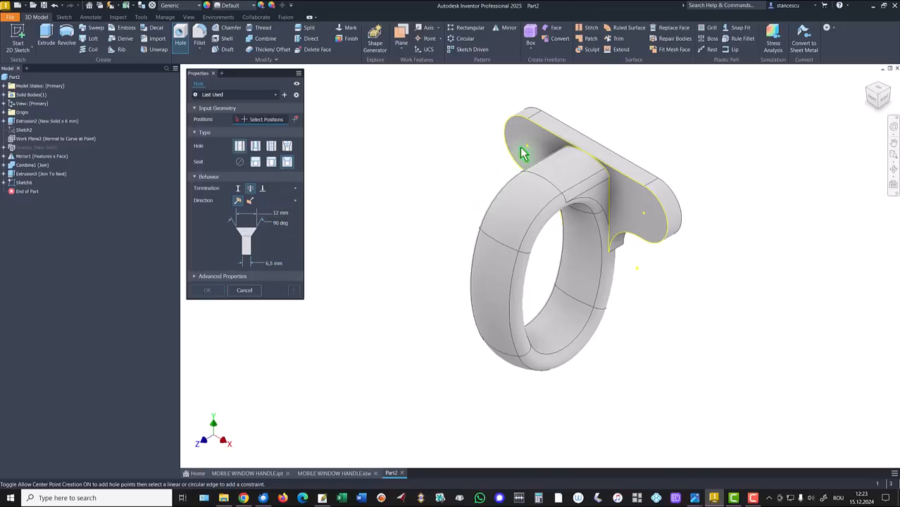
left_click(527, 148)
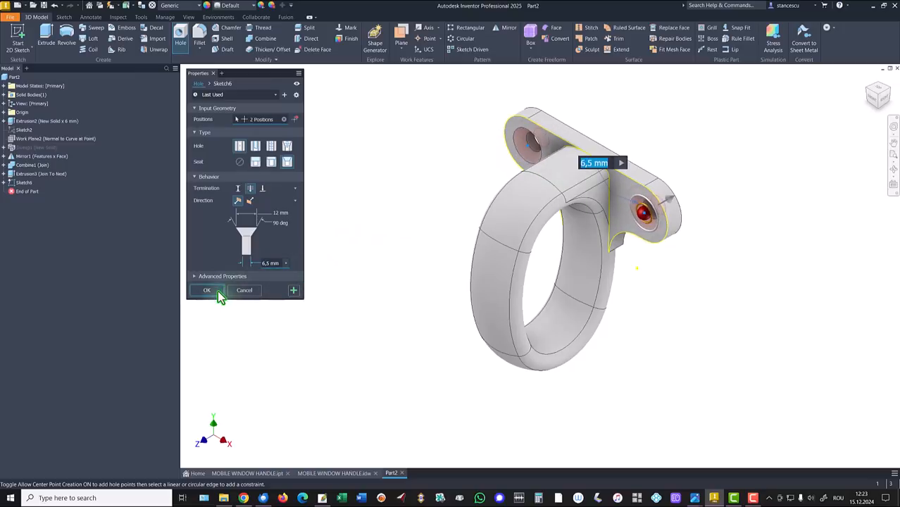
left_click(207, 291)
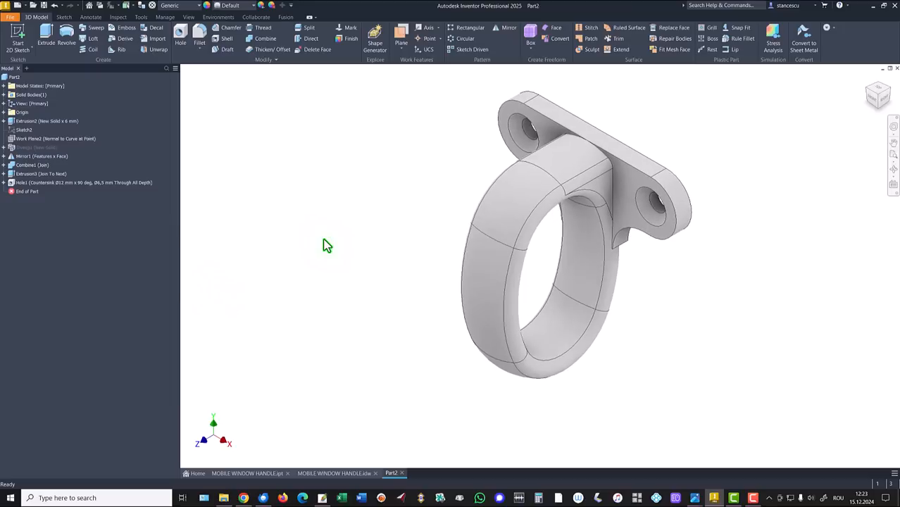
mouse_move(383, 168)
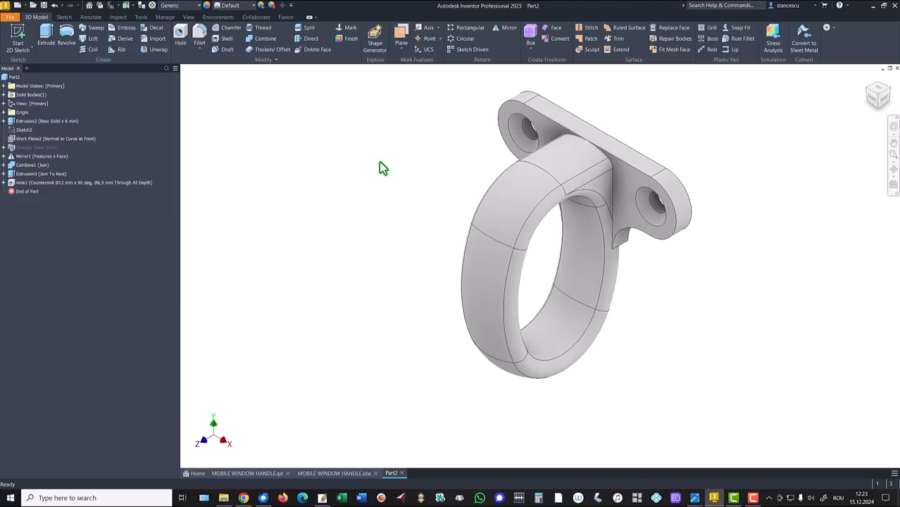
mouse_move(344, 127)
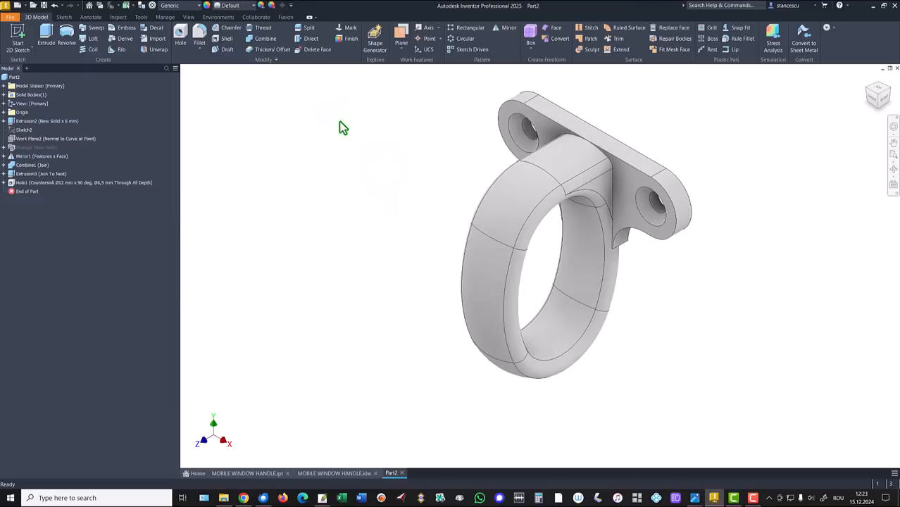
left_click(334, 473)
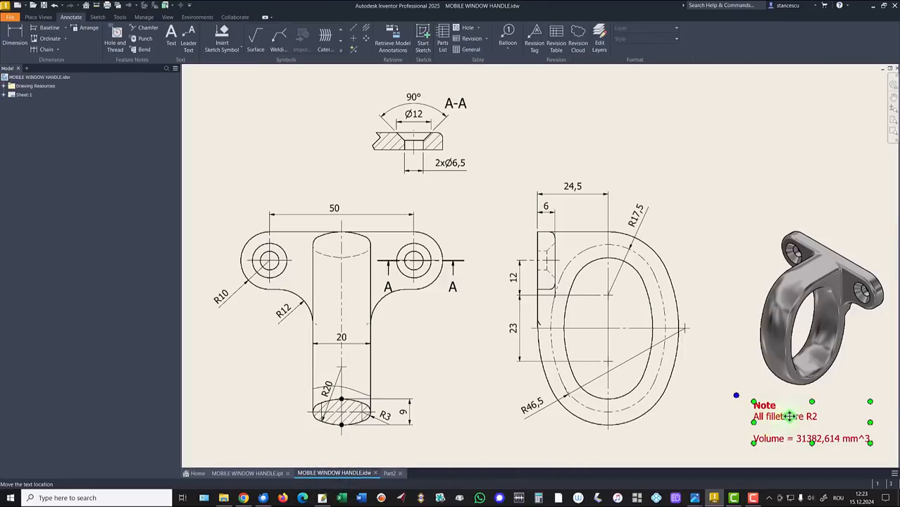
left_click(389, 474)
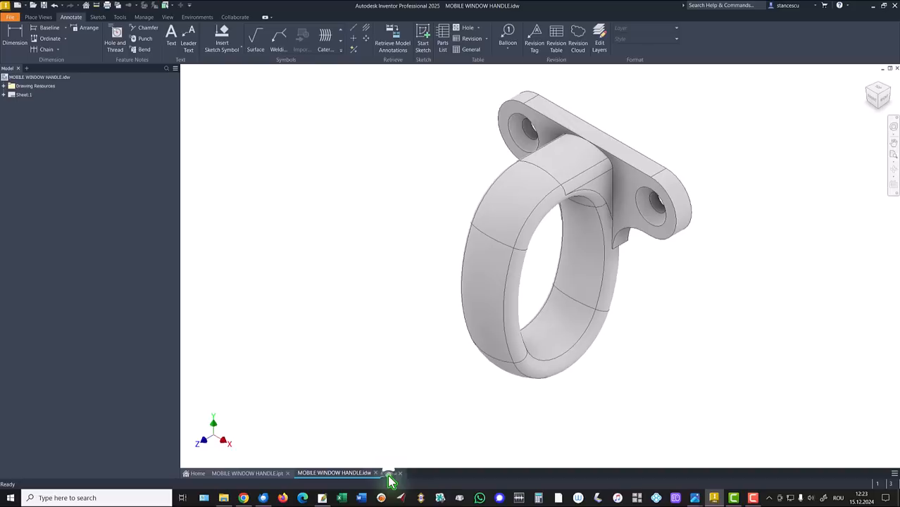
left_click(392, 474)
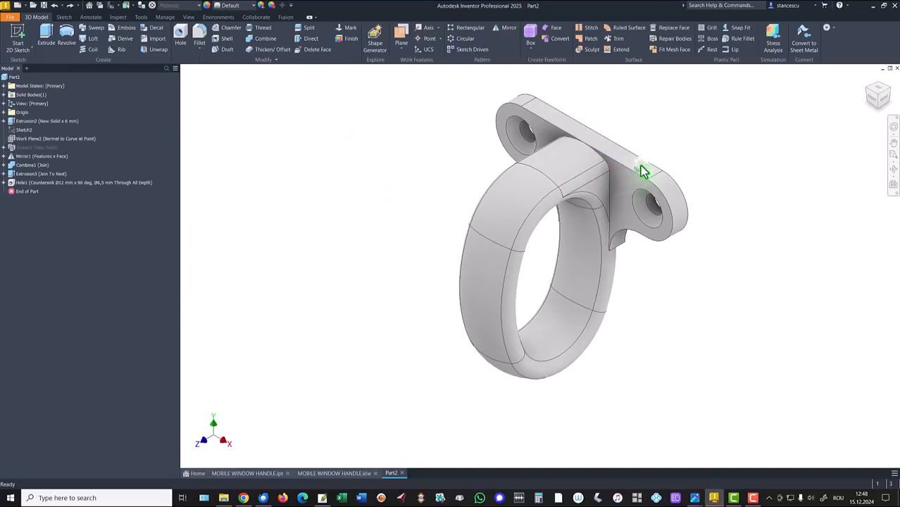
Fillet the plate edges and ring-to-plate junction with 2 mm radius, then show the home view.
left_click(199, 35)
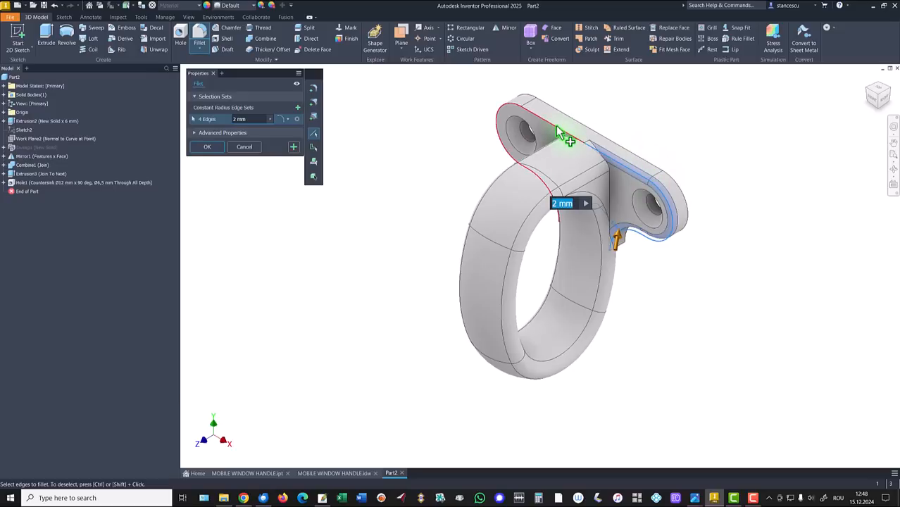
left_click(557, 116)
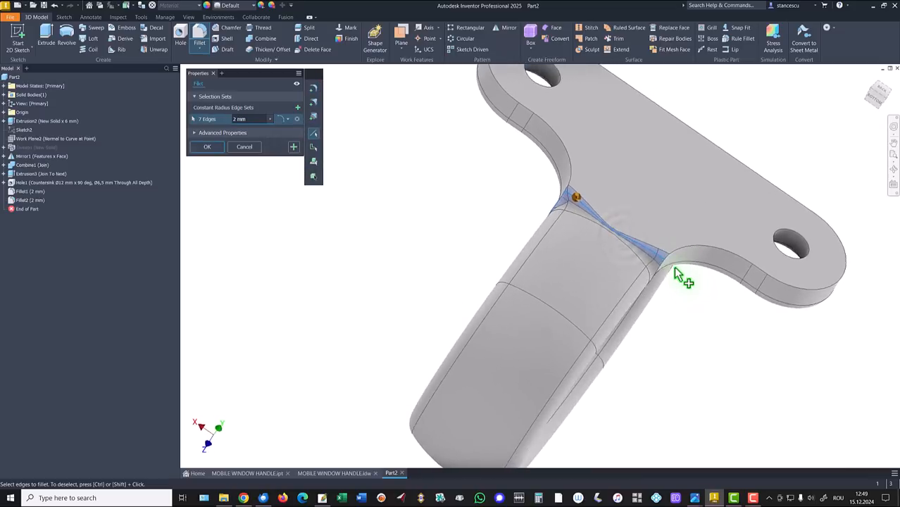
left_click(677, 275)
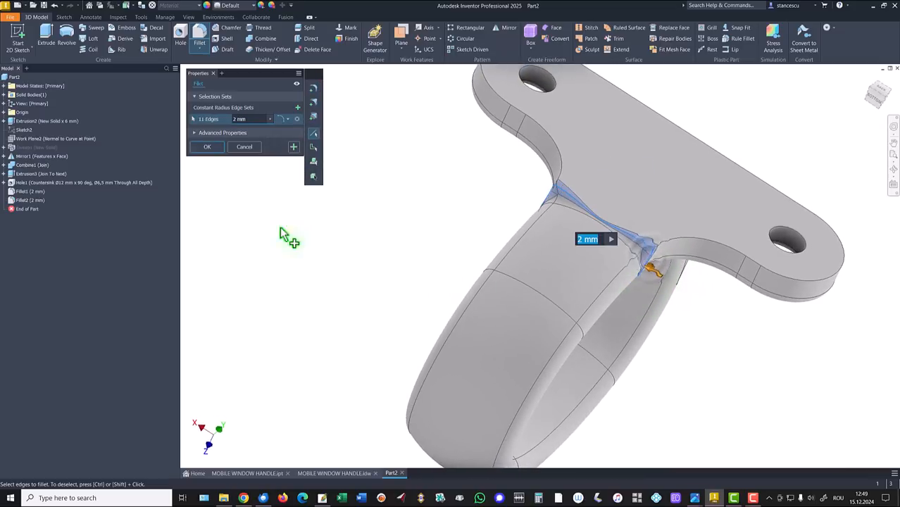
key("f6")
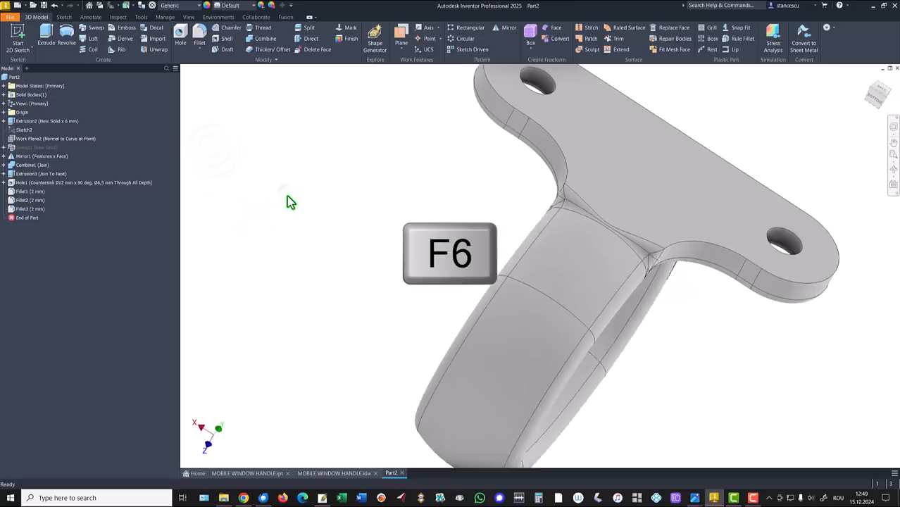
key("f6")
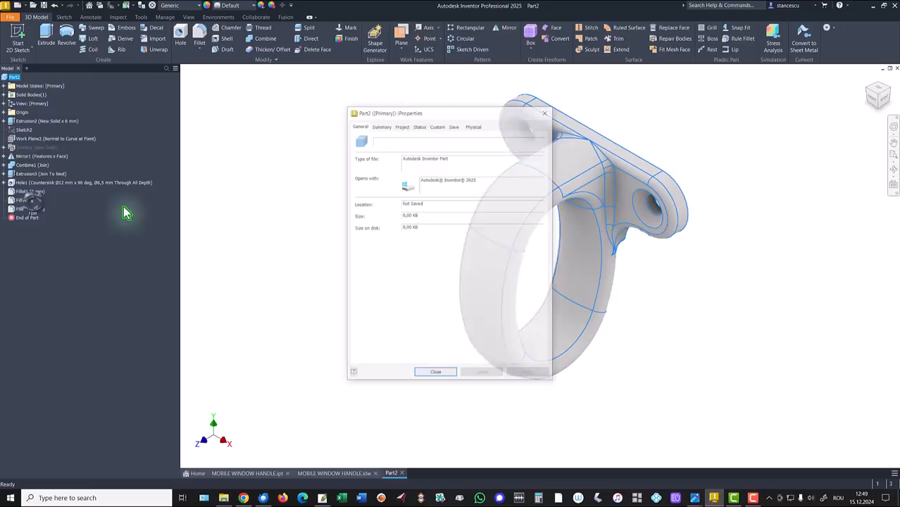
Update the part's mass and volume on the iProperties Physical tab.
left_click(474, 125)
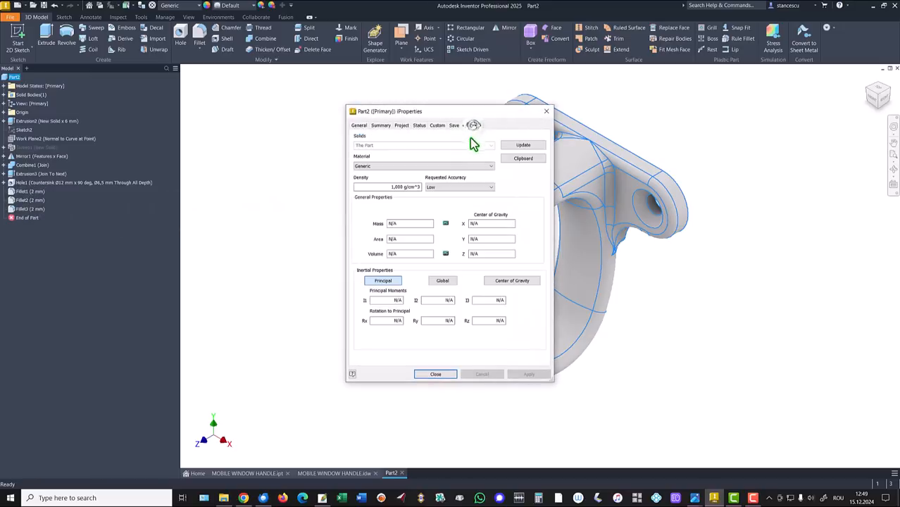
left_click(523, 145)
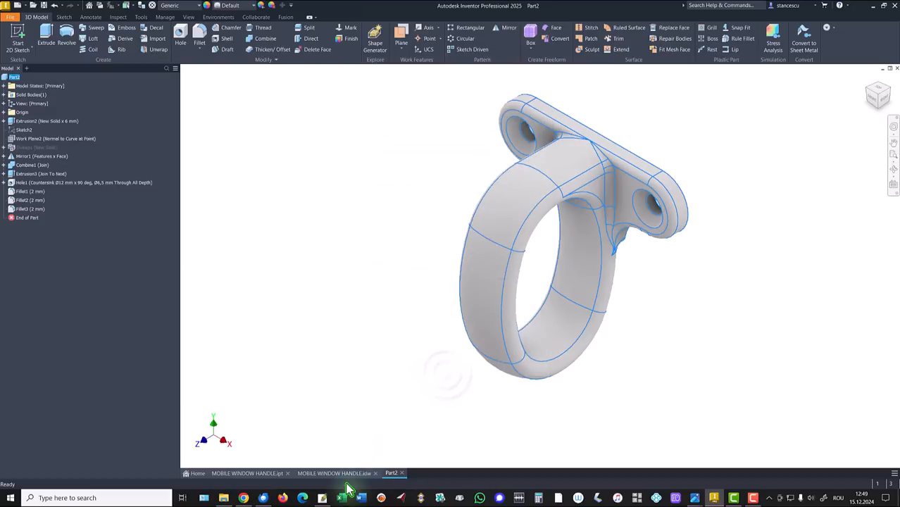
left_click(334, 474)
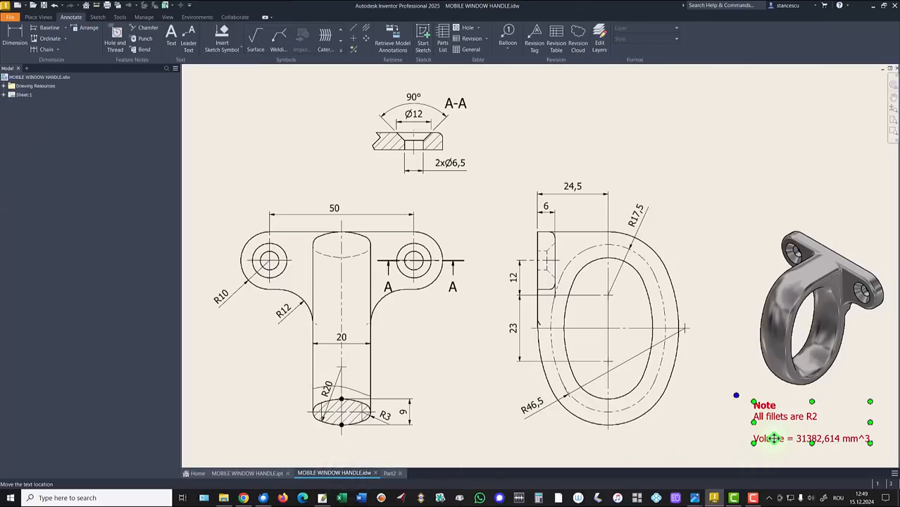
Edit the drawing note to read Volume = 31339,123 mm^3, removing the old 31382,614 line.
double_click(775, 438)
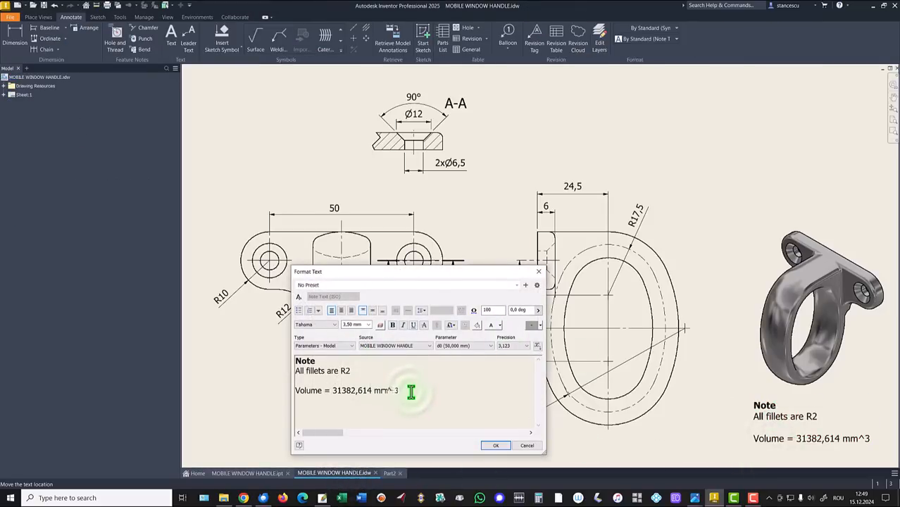
key("ctrl+v")
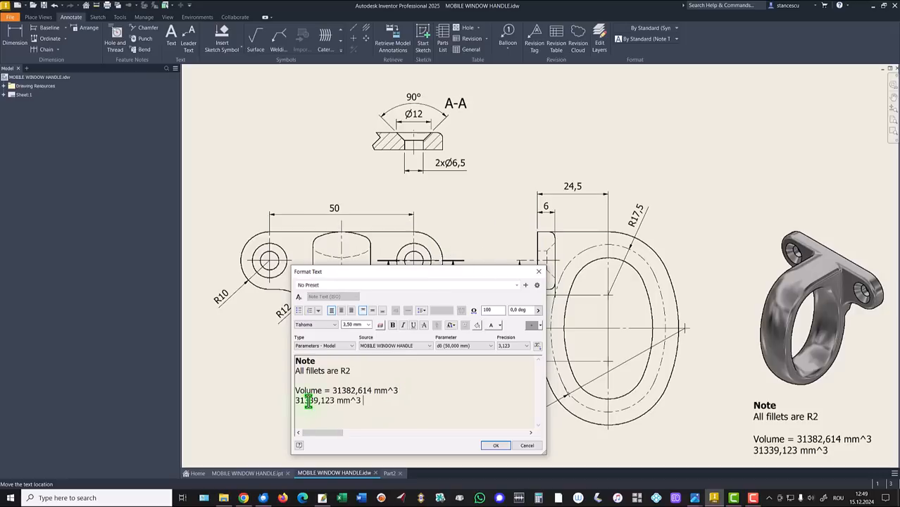
left_click(335, 391)
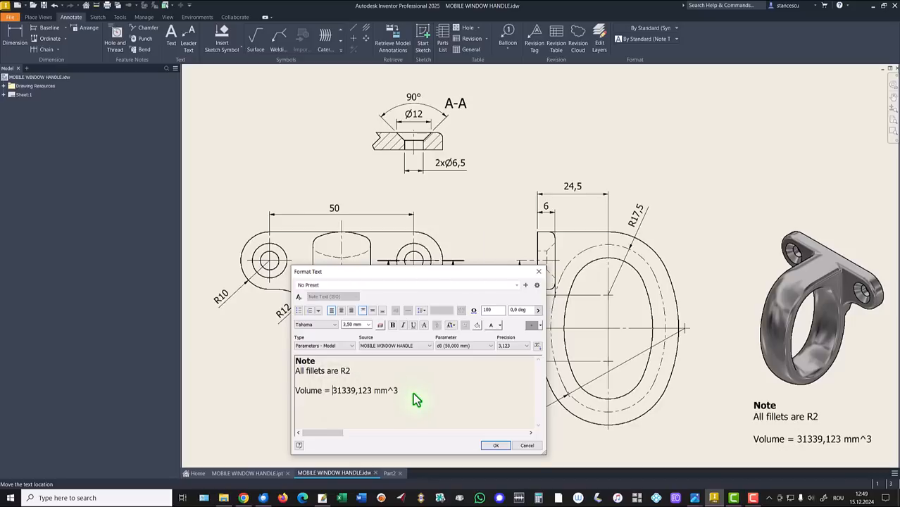
left_click(494, 445)
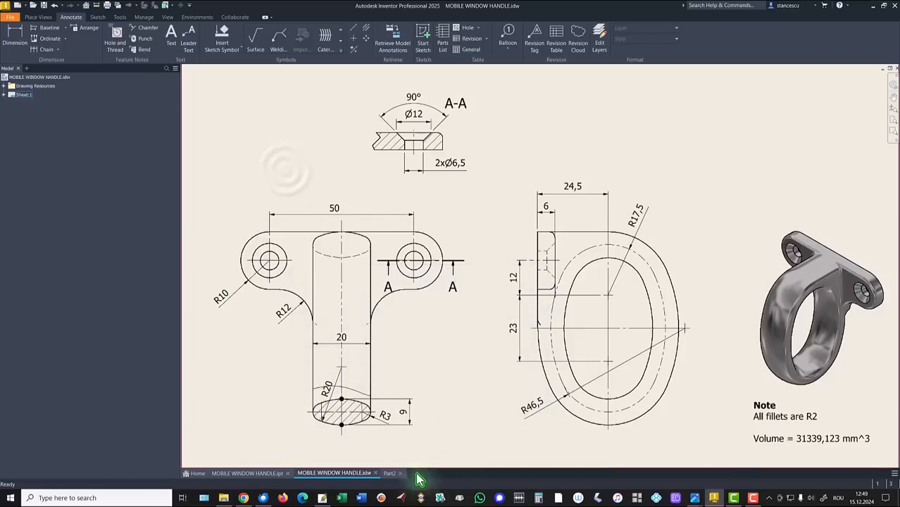
Assign Steel, Carbon as the material of the Part2 handle from the Quick Access material list.
left_click(392, 473)
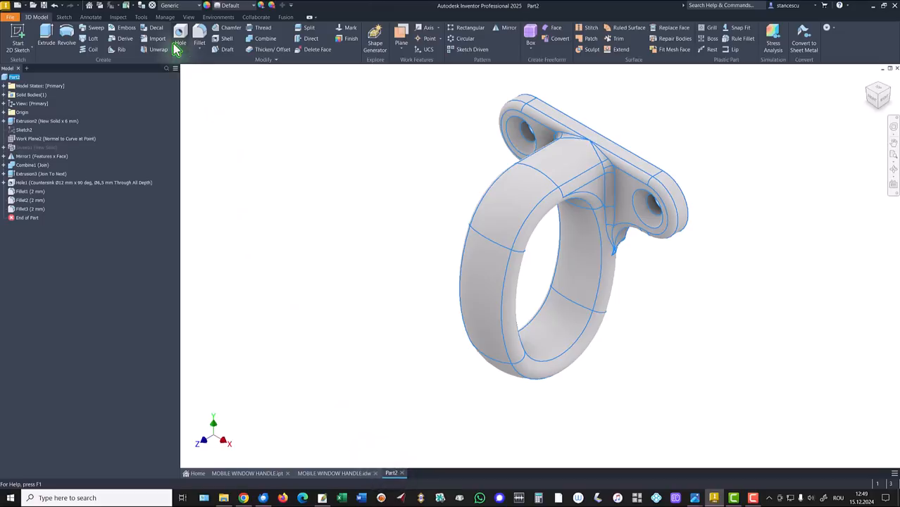
left_click(170, 5)
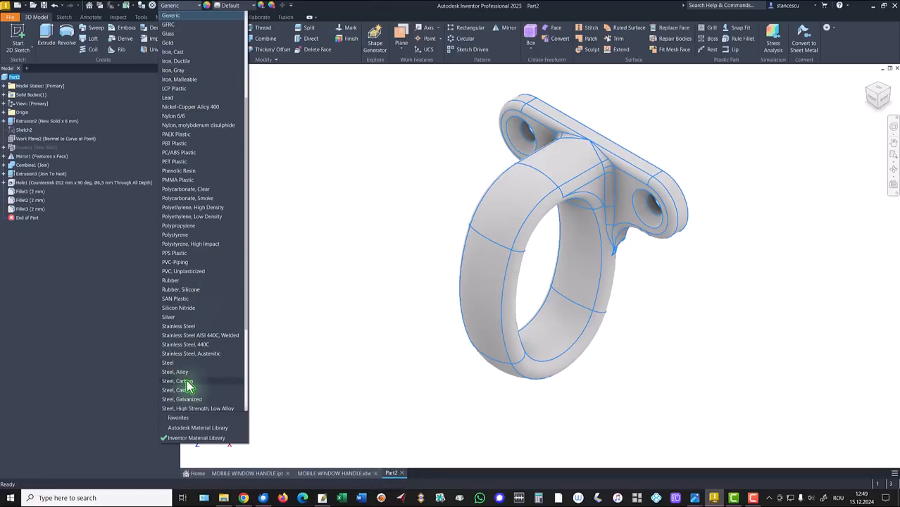
left_click(177, 380)
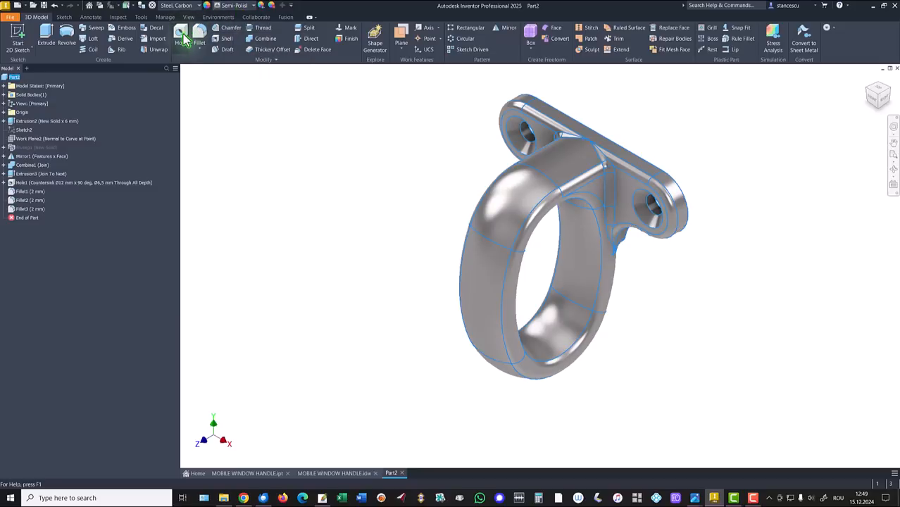
left_click(189, 17)
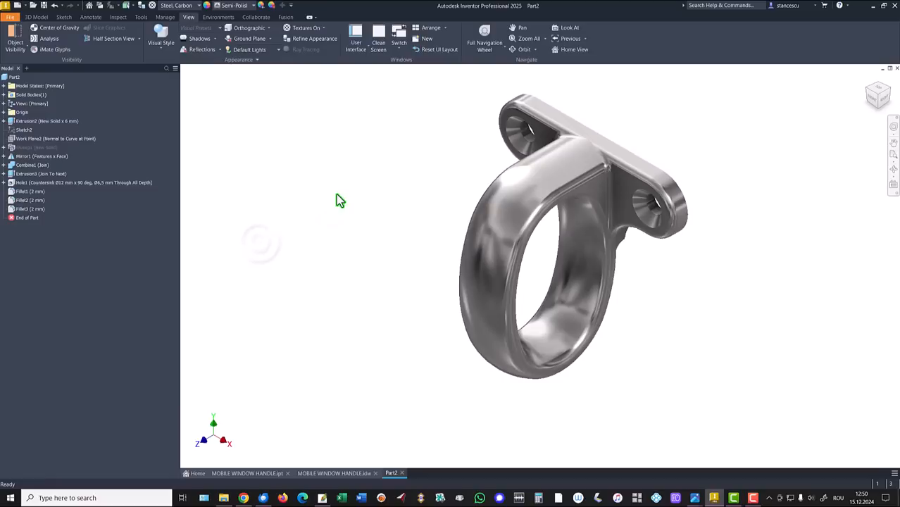
mouse_move(366, 171)
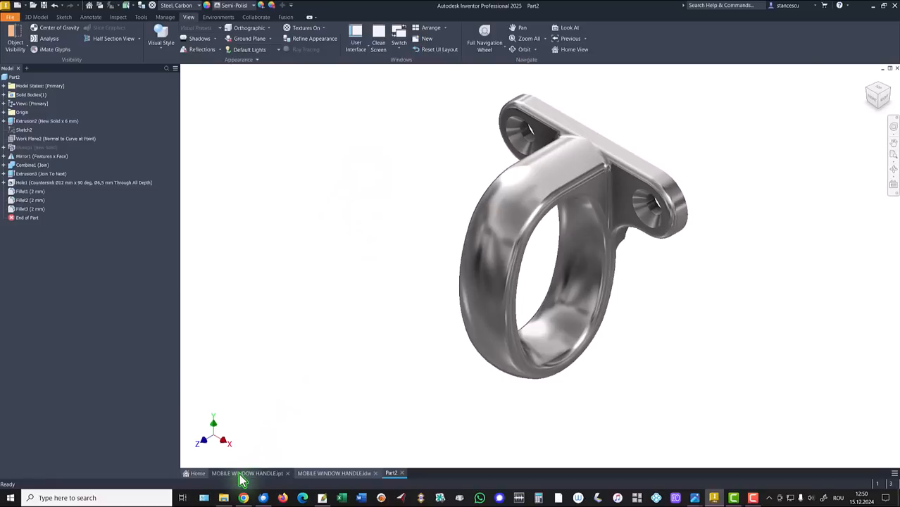
left_click(248, 473)
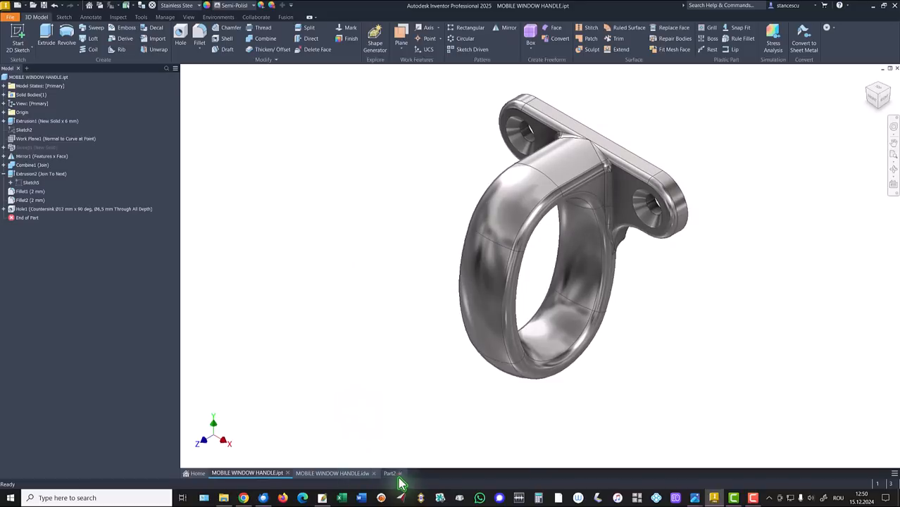
left_click(392, 474)
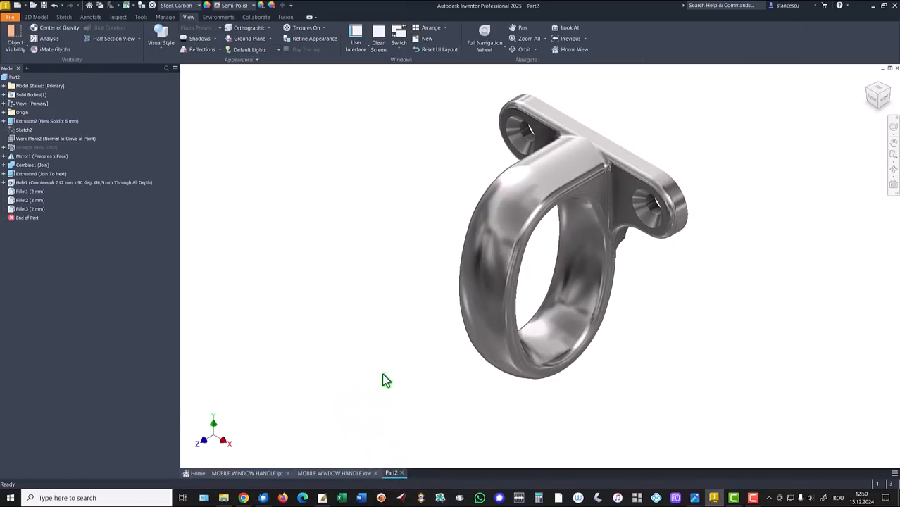
mouse_move(384, 268)
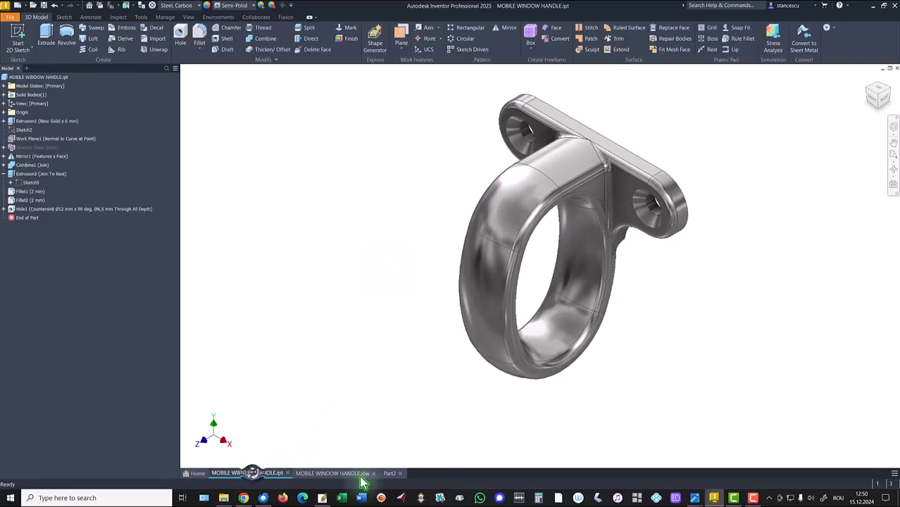
left_click(392, 473)
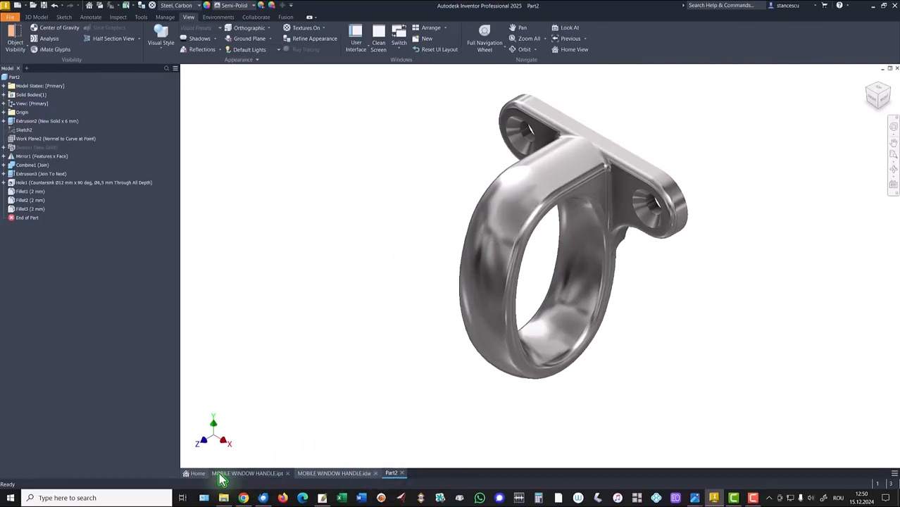
left_click(247, 474)
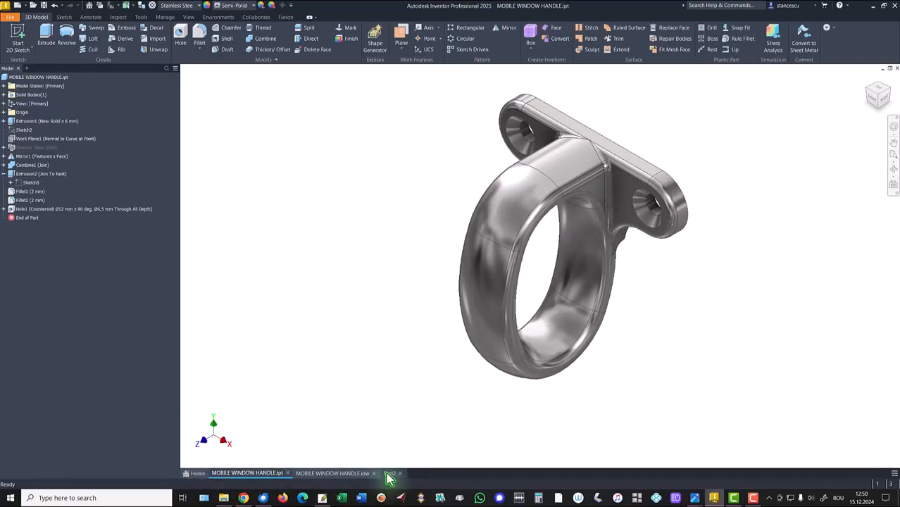
left_click(391, 473)
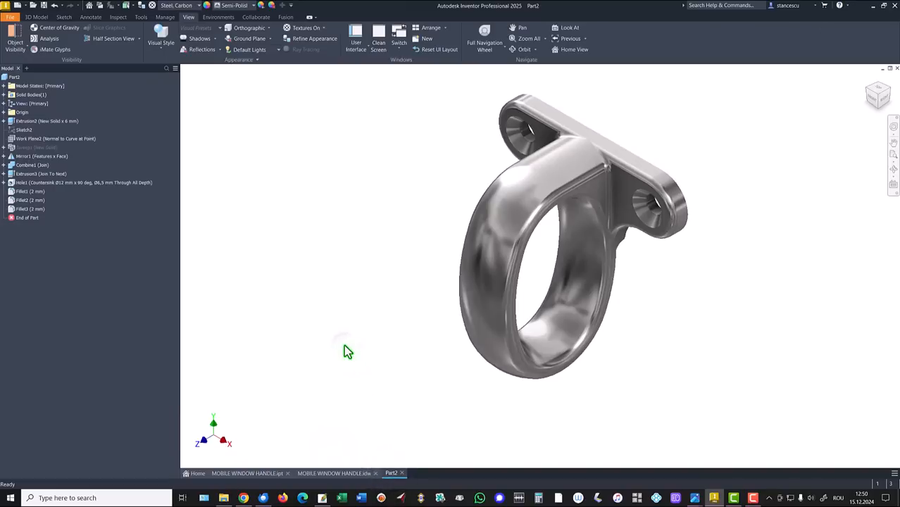
mouse_move(380, 246)
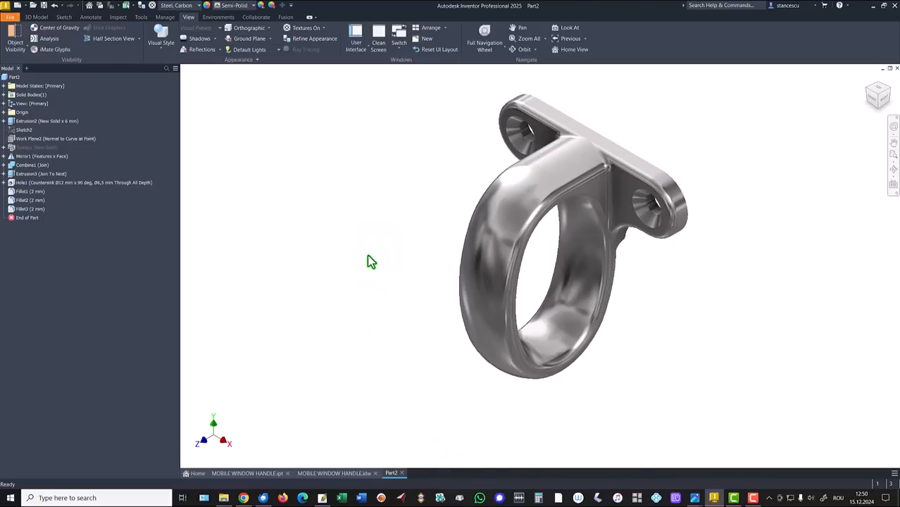
mouse_move(372, 250)
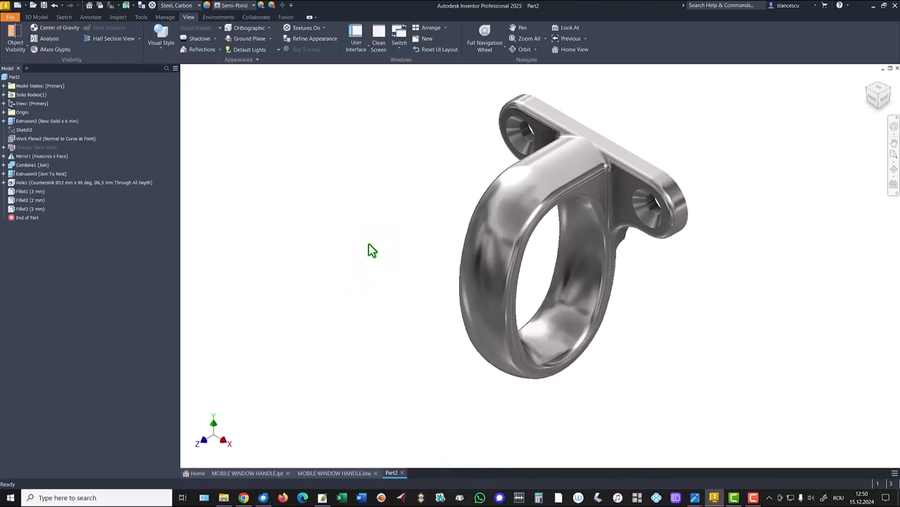